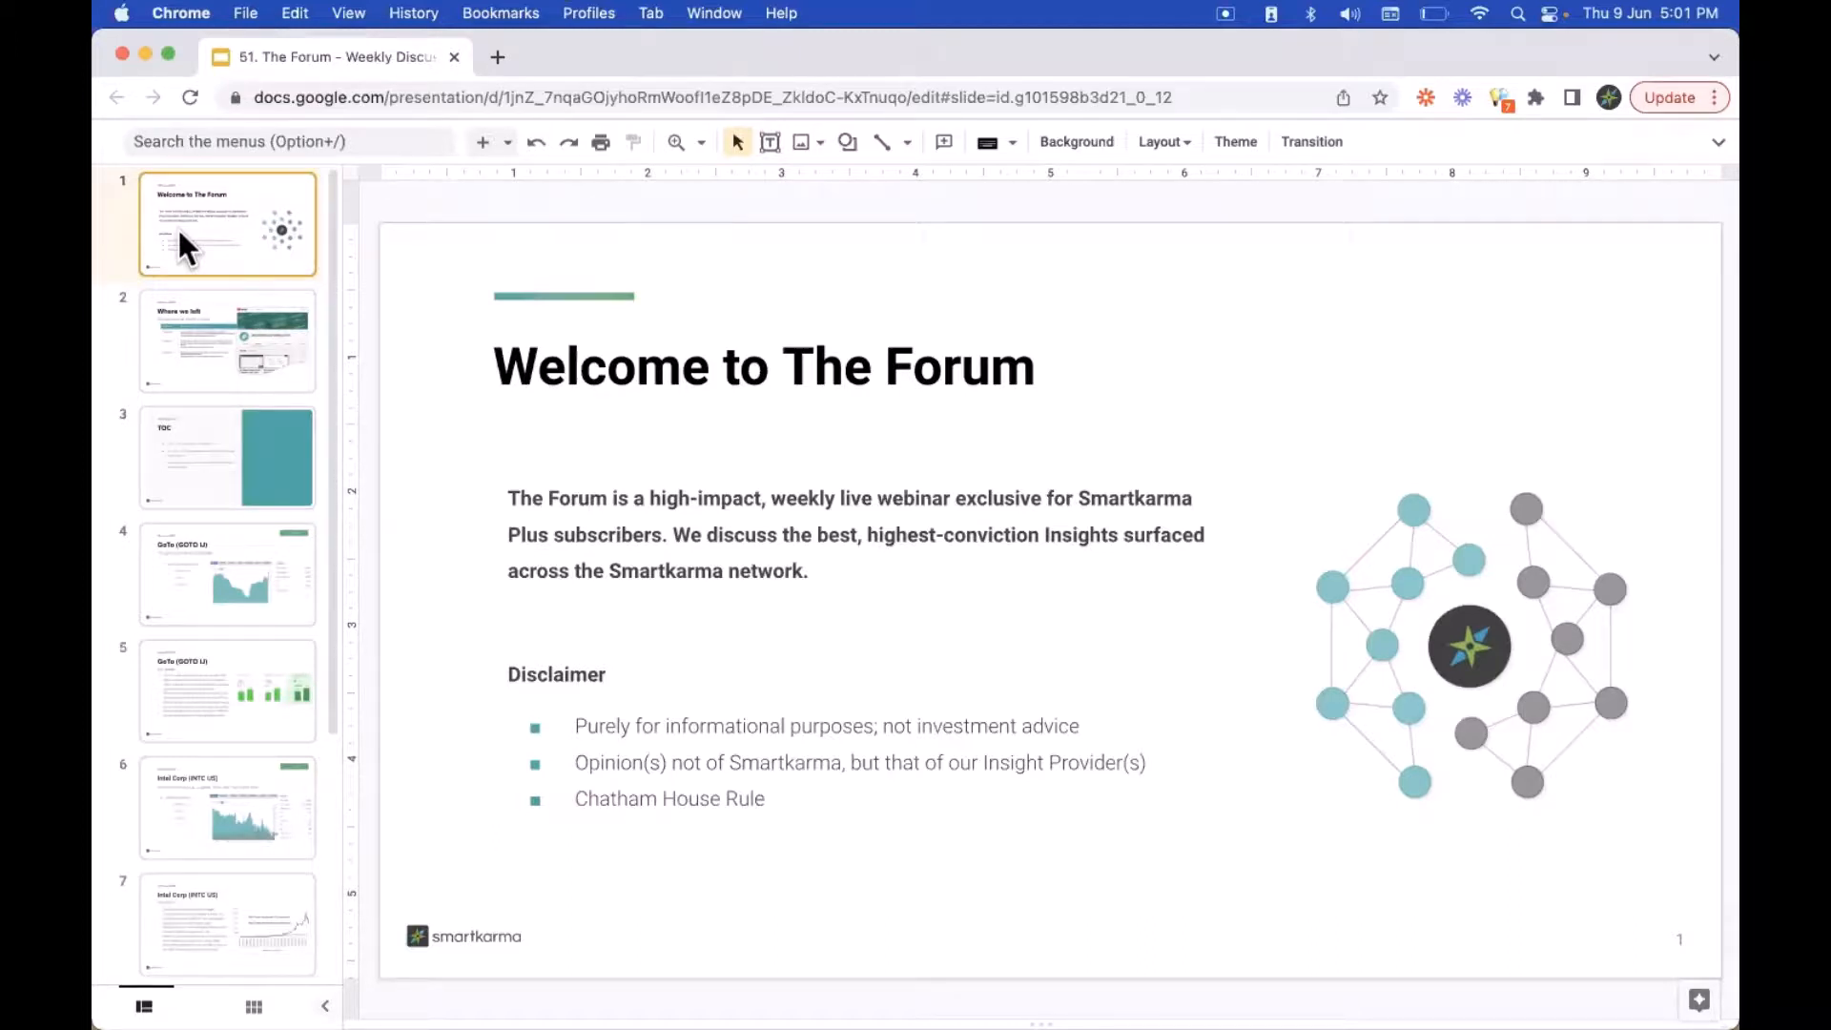
{"action": "mouse_move", "coordinate": [742, 938]}
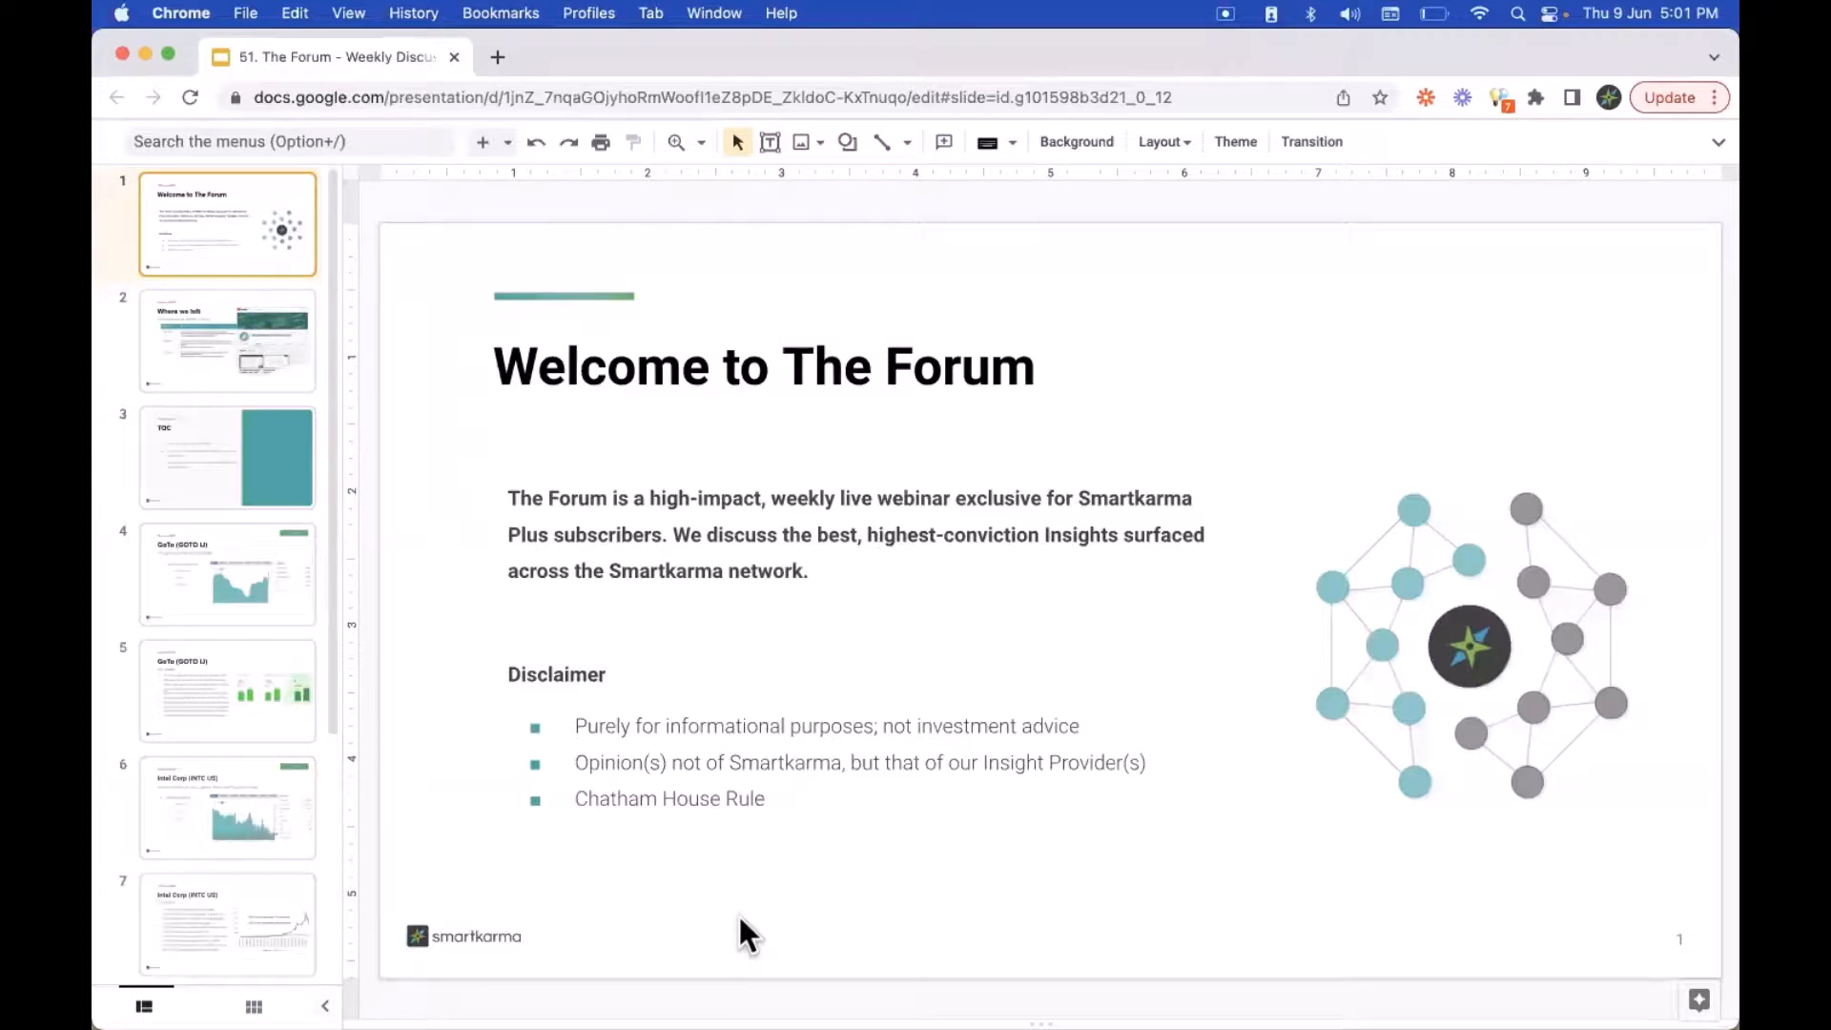
{"action": "mouse_move", "coordinate": [1262, 141]}
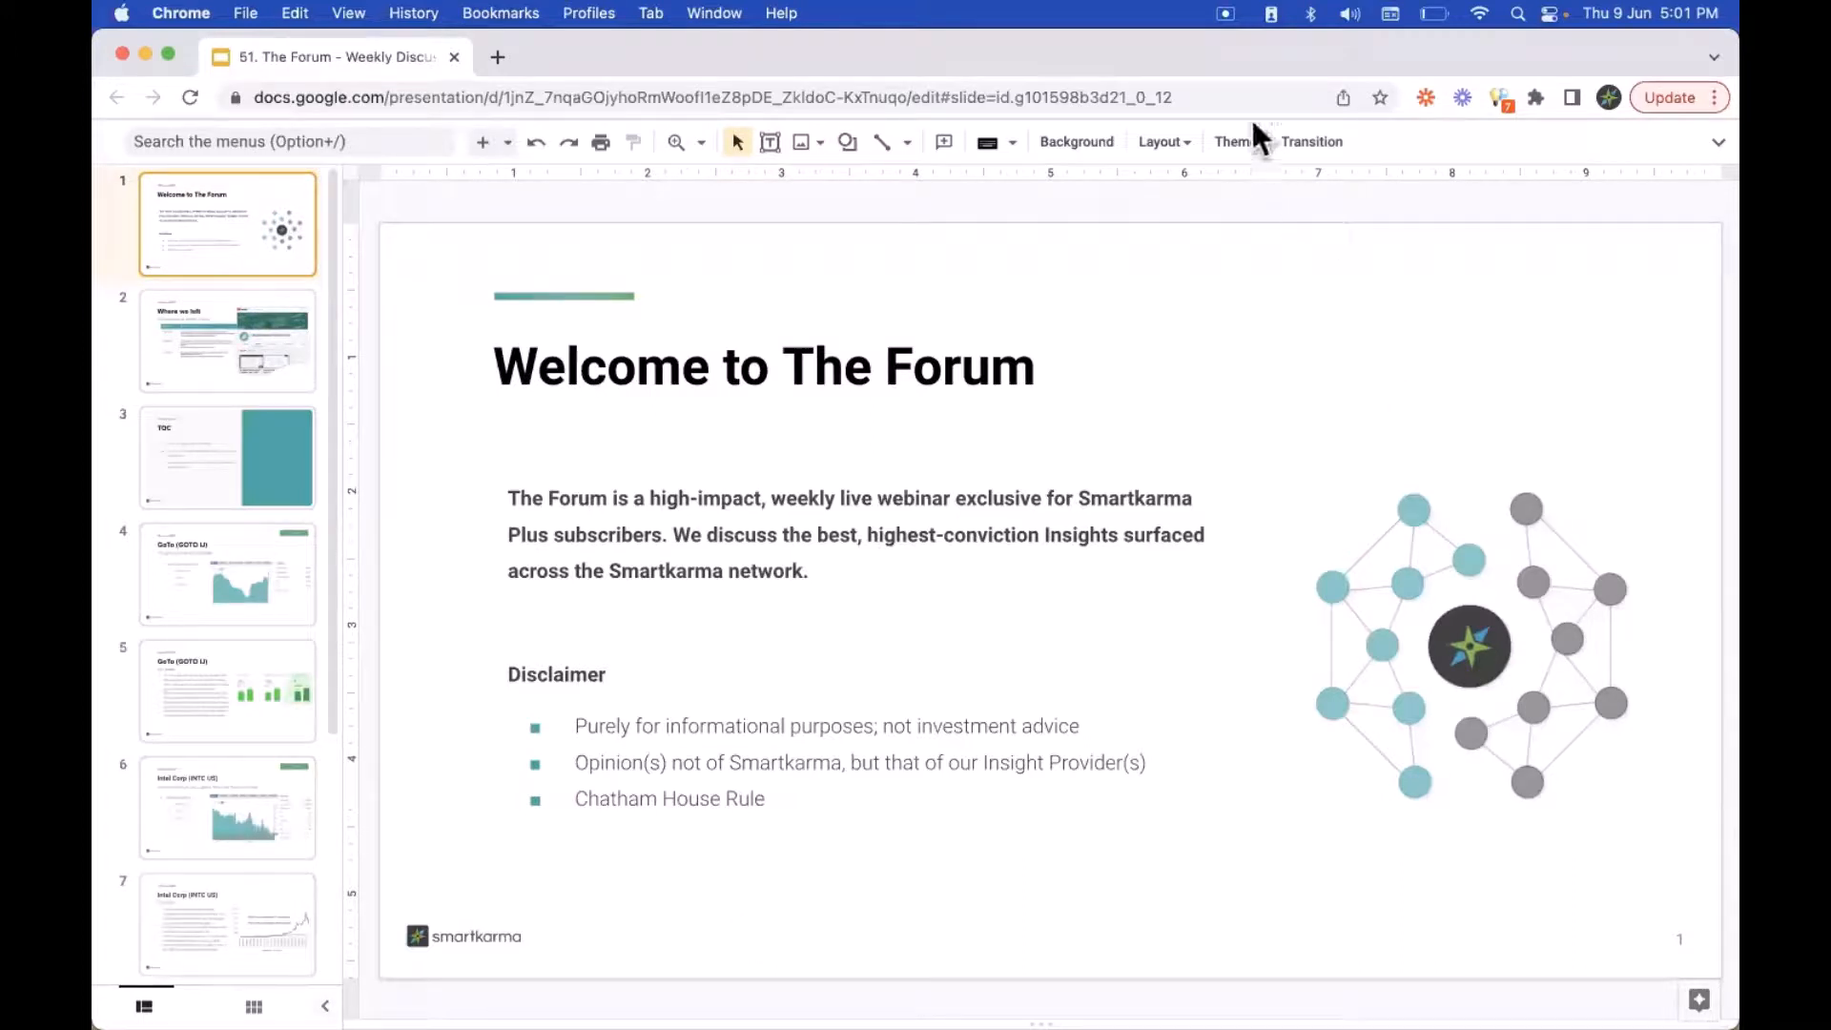
{"action": "mouse_move", "coordinate": [155, 392]}
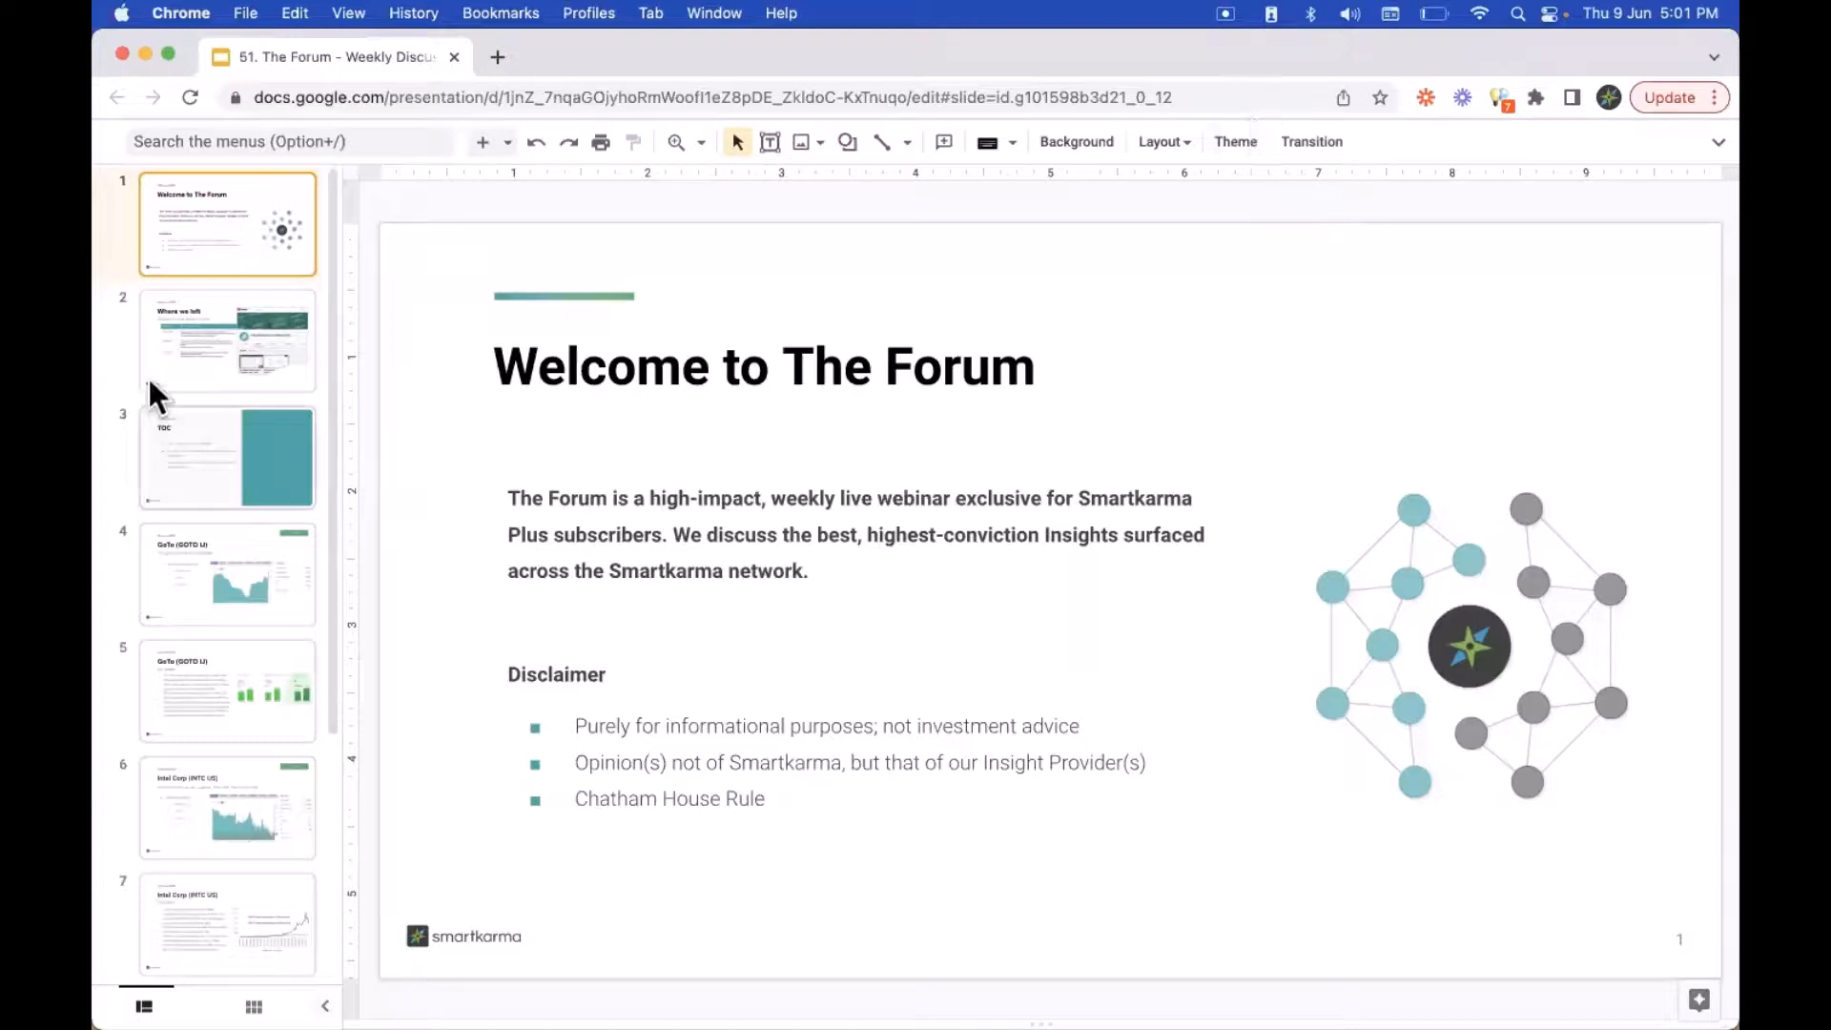
{"action": "mouse_move", "coordinate": [233, 361]}
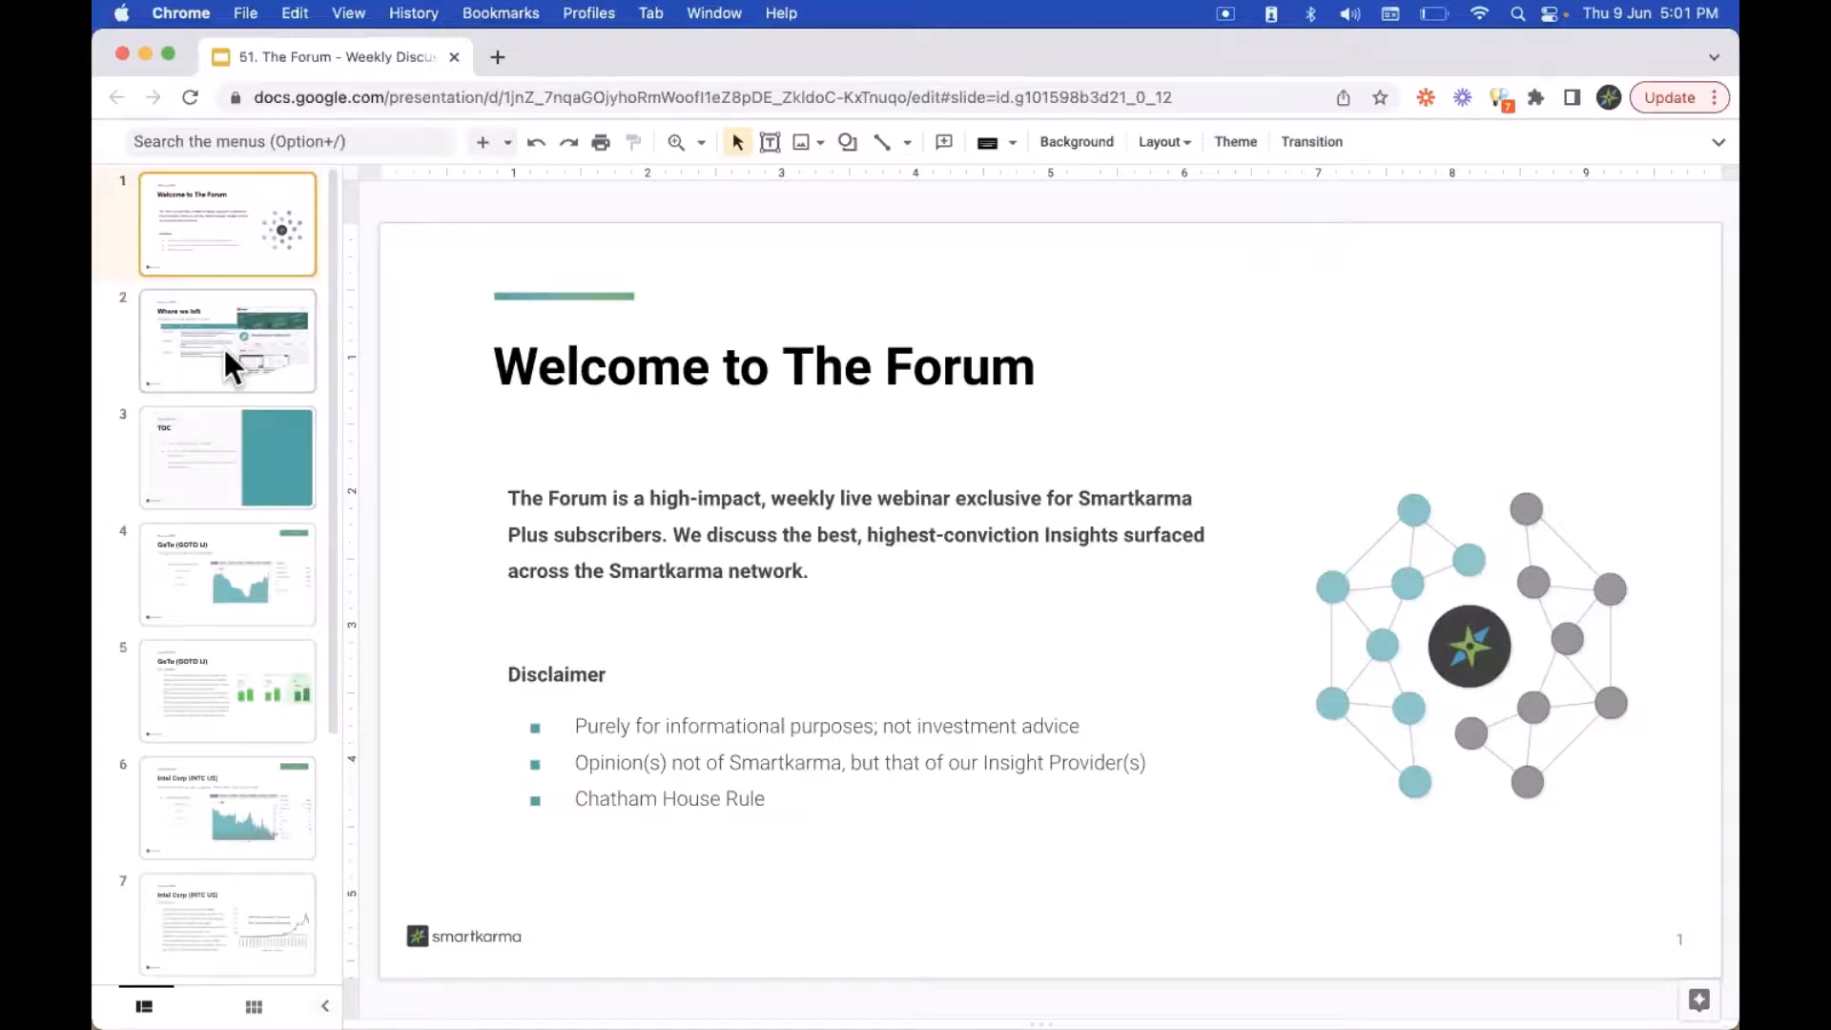
{"action": "mouse_move", "coordinate": [766, 565]}
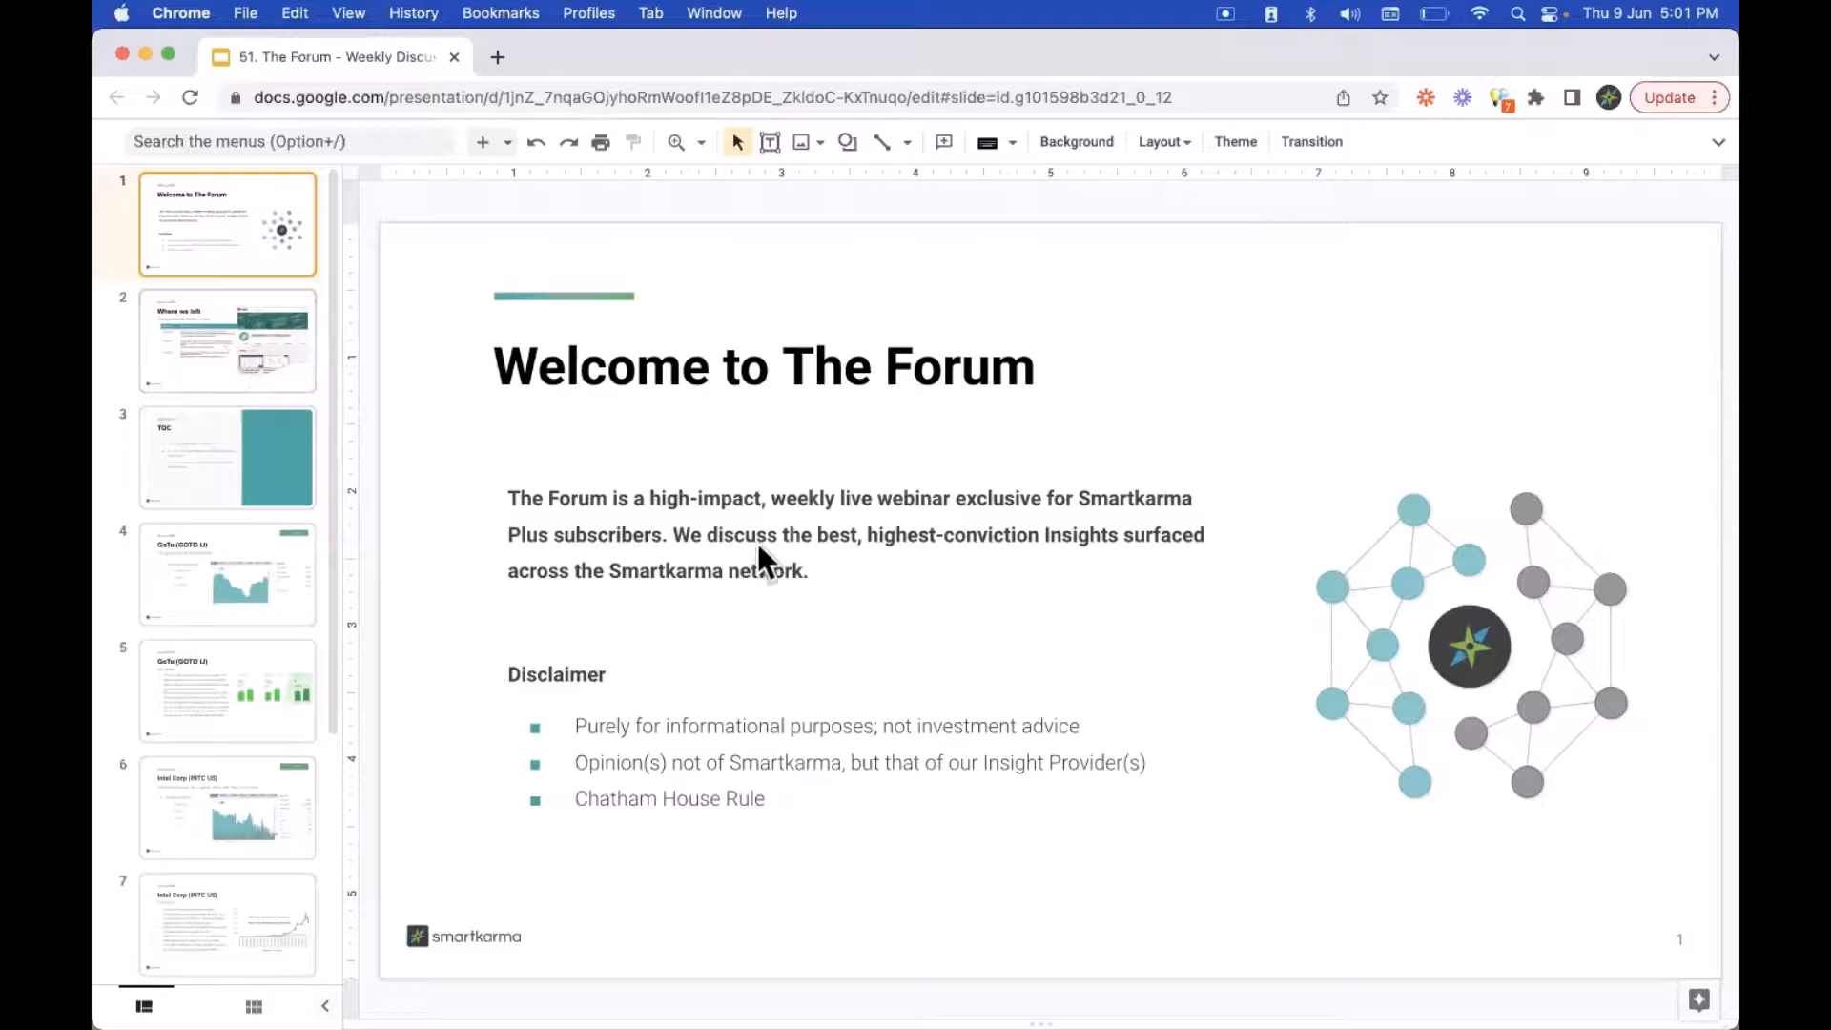
{"action": "mouse_move", "coordinate": [524, 644]}
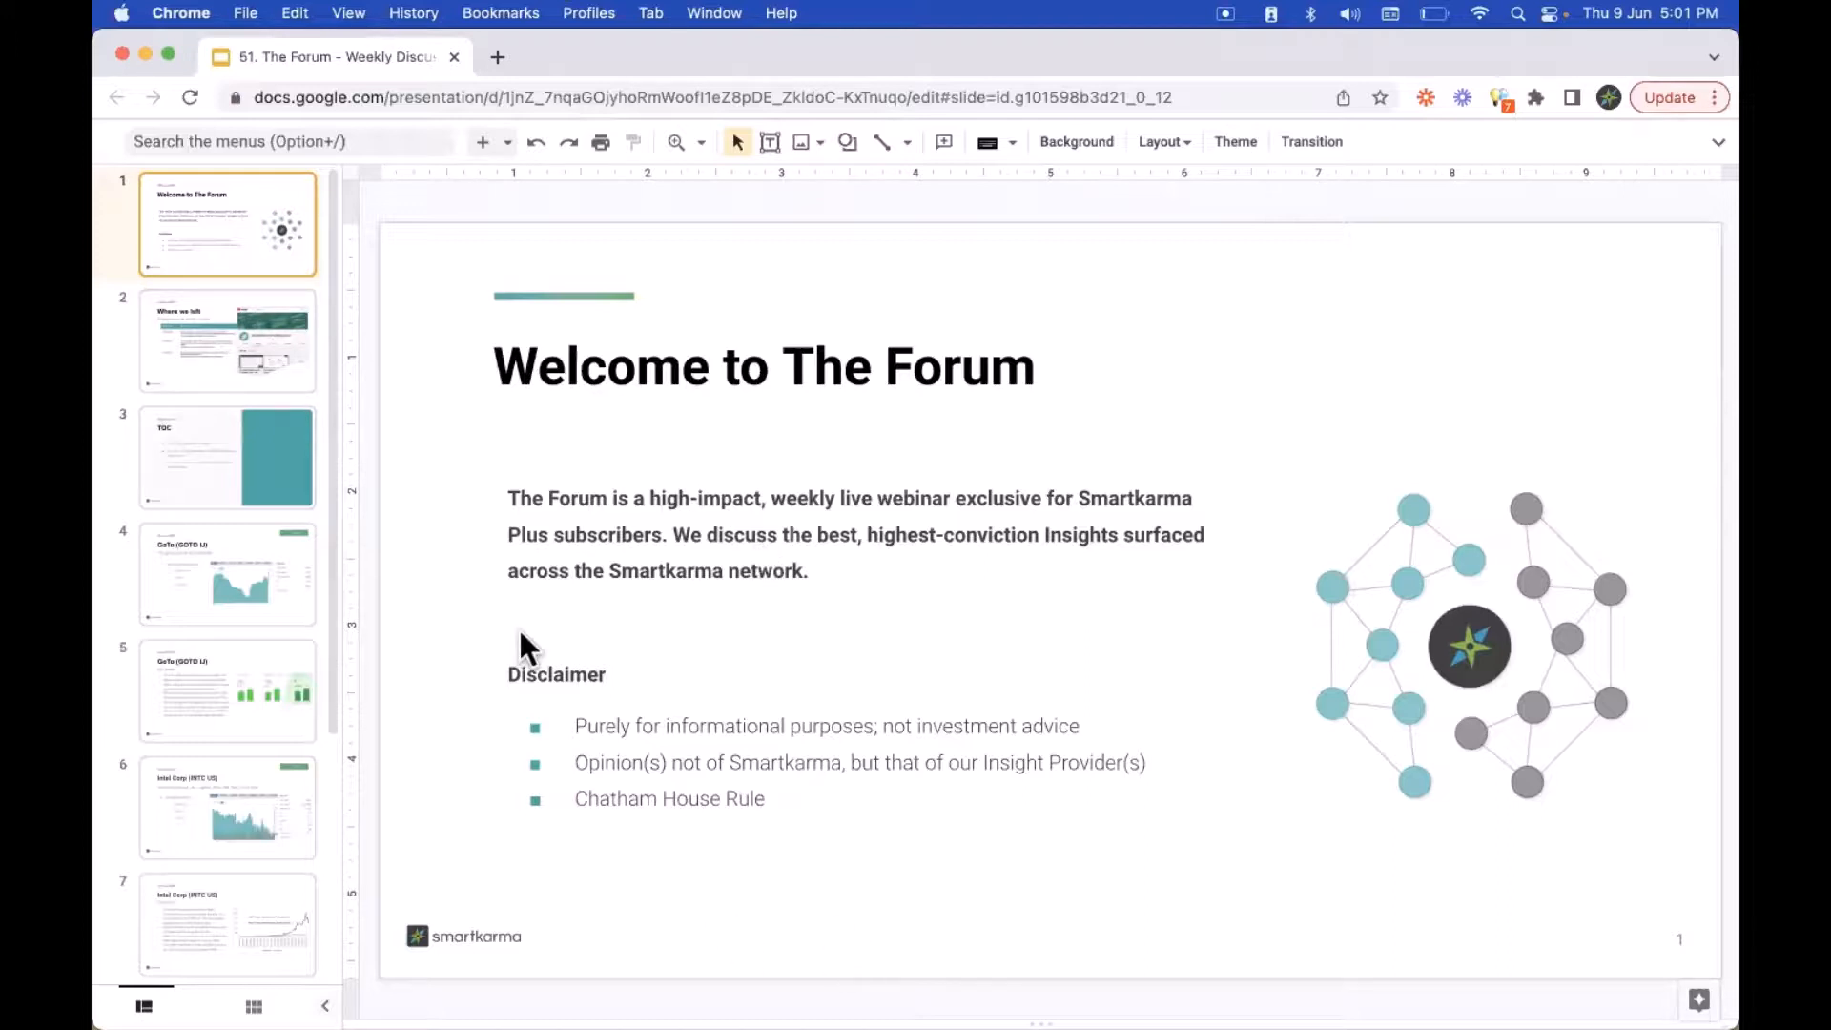
- Open slide 2, 'Where we left', listing the three most recent Forum dates and topics
{"action": "left_click", "coordinate": [228, 341]}
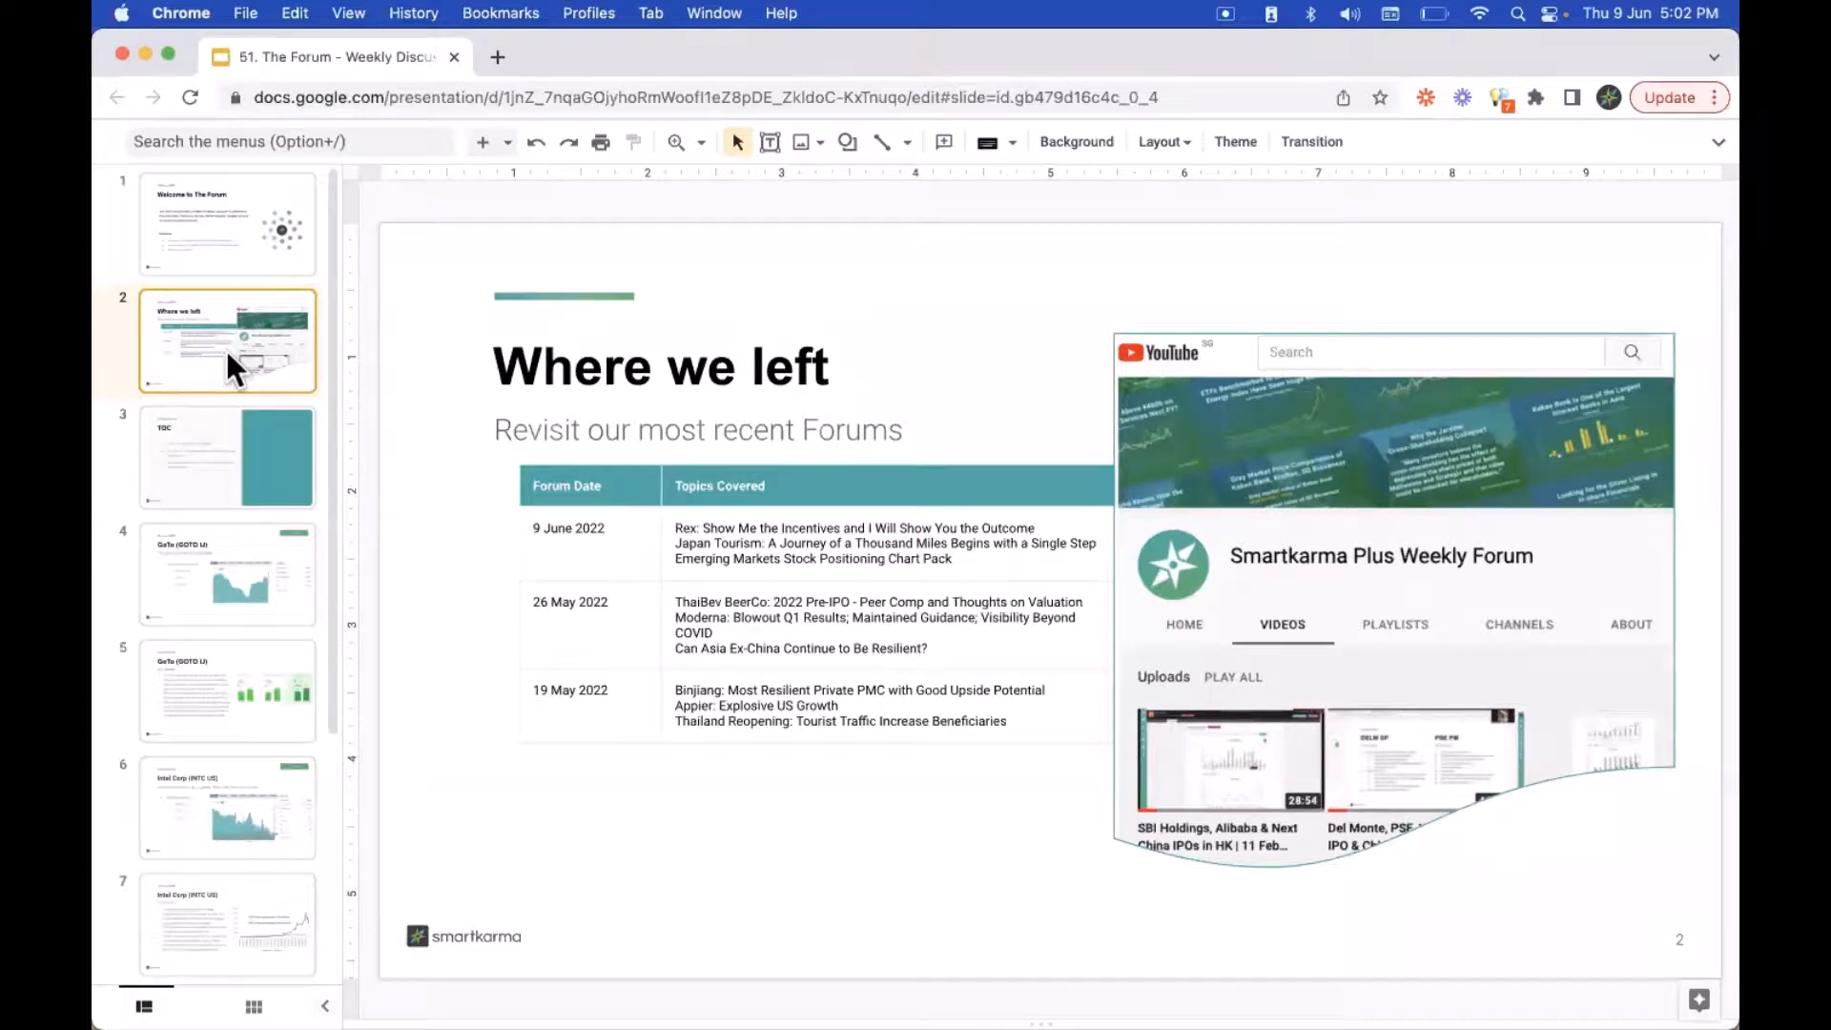
- Display slide 3, the TOC covering GoTo, Intel Corp and Asia Casino Sector
{"action": "left_click", "coordinate": [210, 458]}
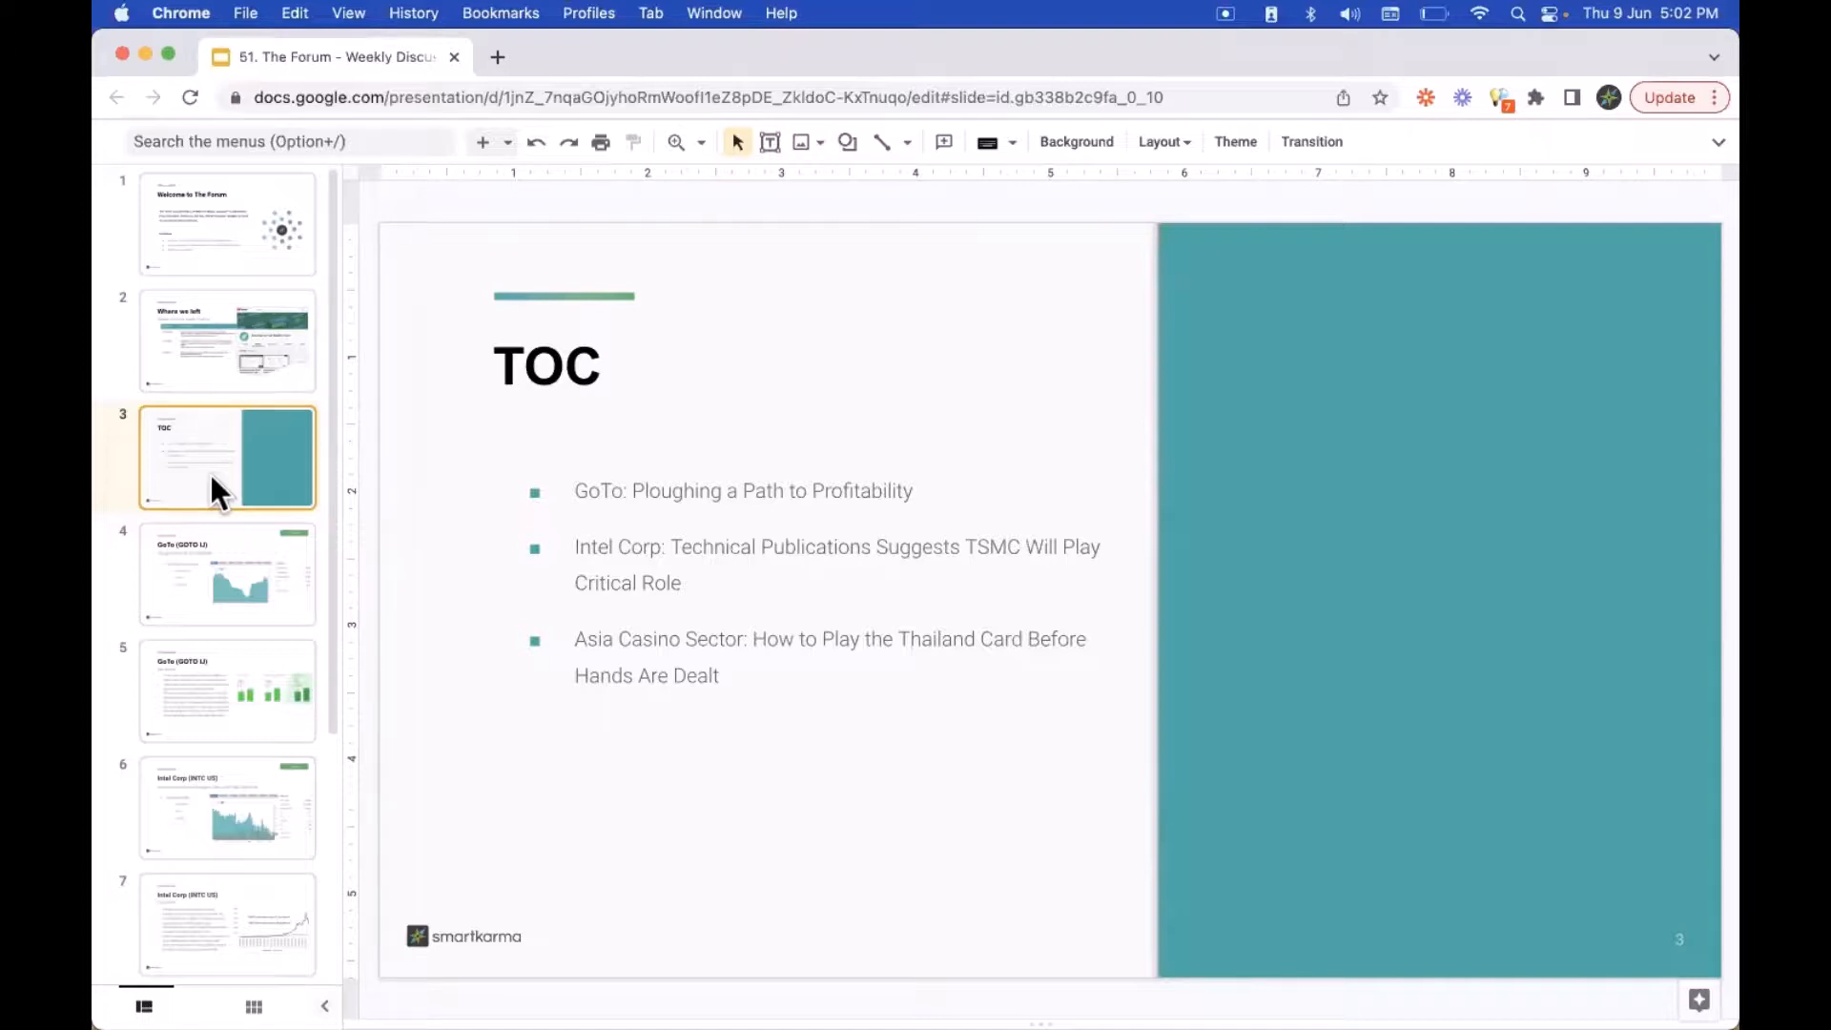
{"action": "mouse_move", "coordinate": [243, 600]}
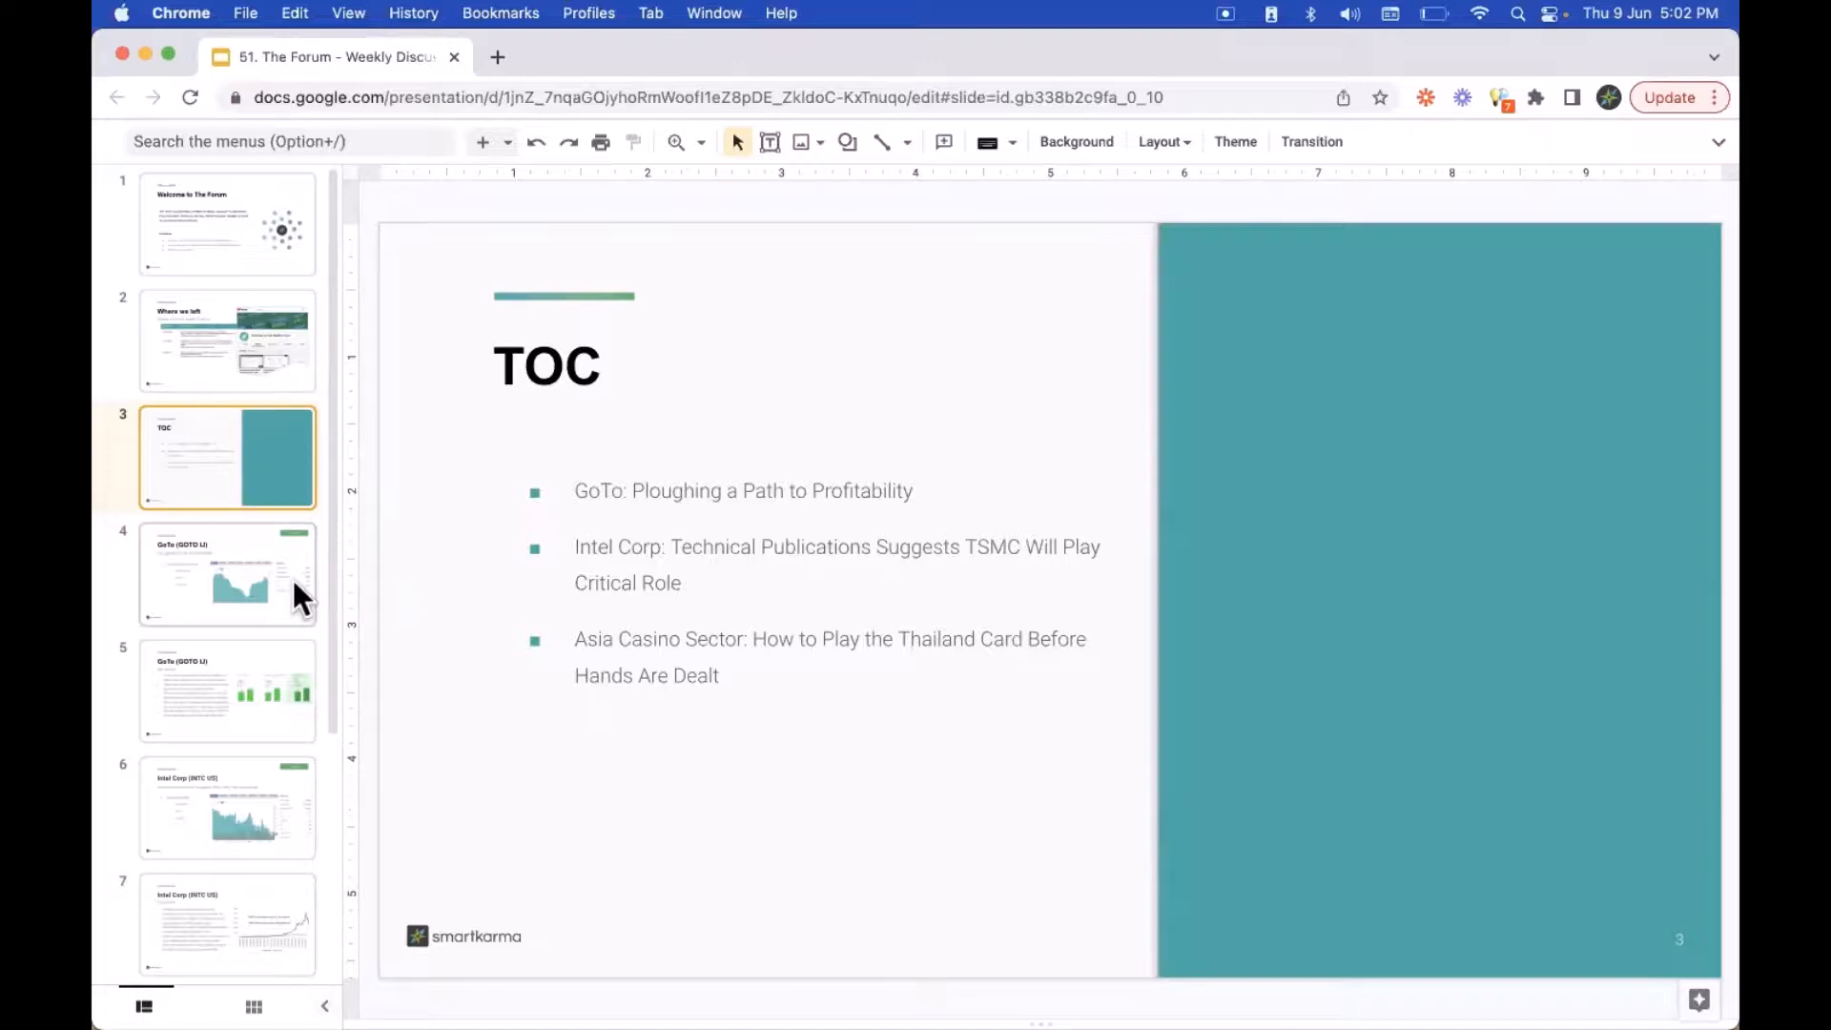
- Open slide 4, 'GoTo (GOTO IJ): Ploughing a Path to Profitability', with its chart
{"action": "left_click", "coordinate": [227, 573]}
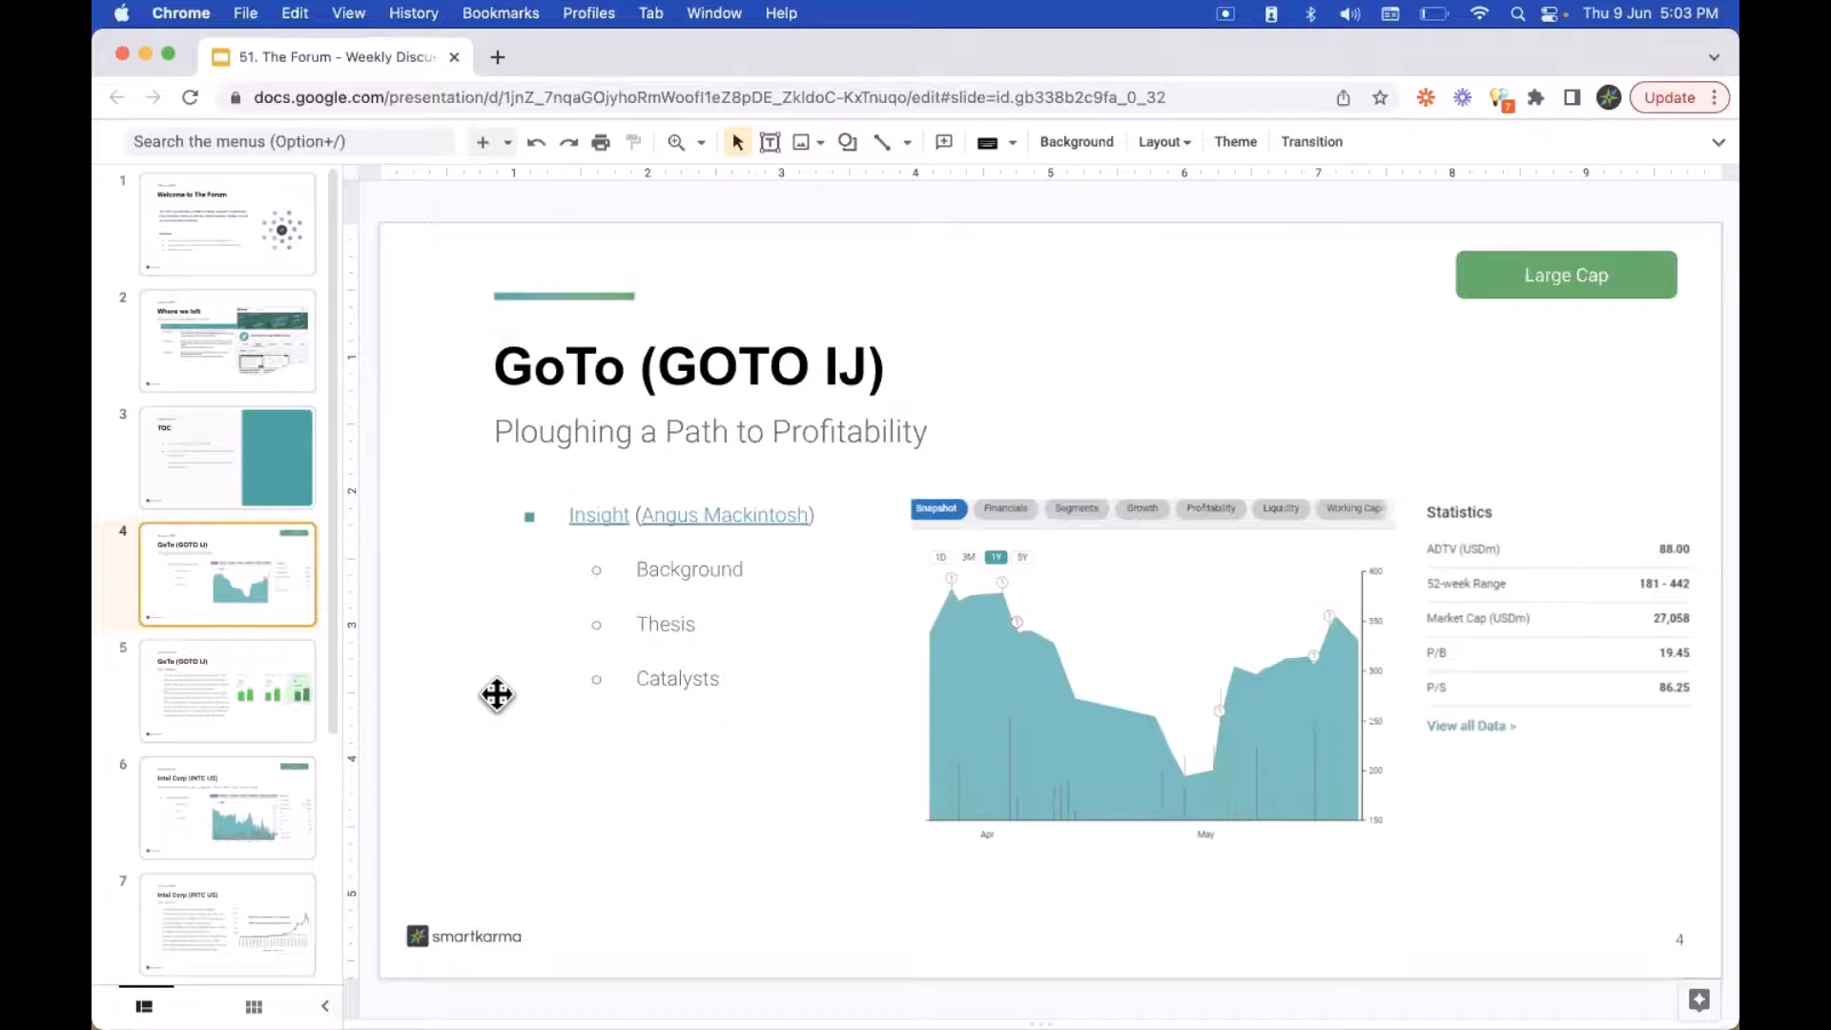
{"action": "mouse_move", "coordinate": [291, 683]}
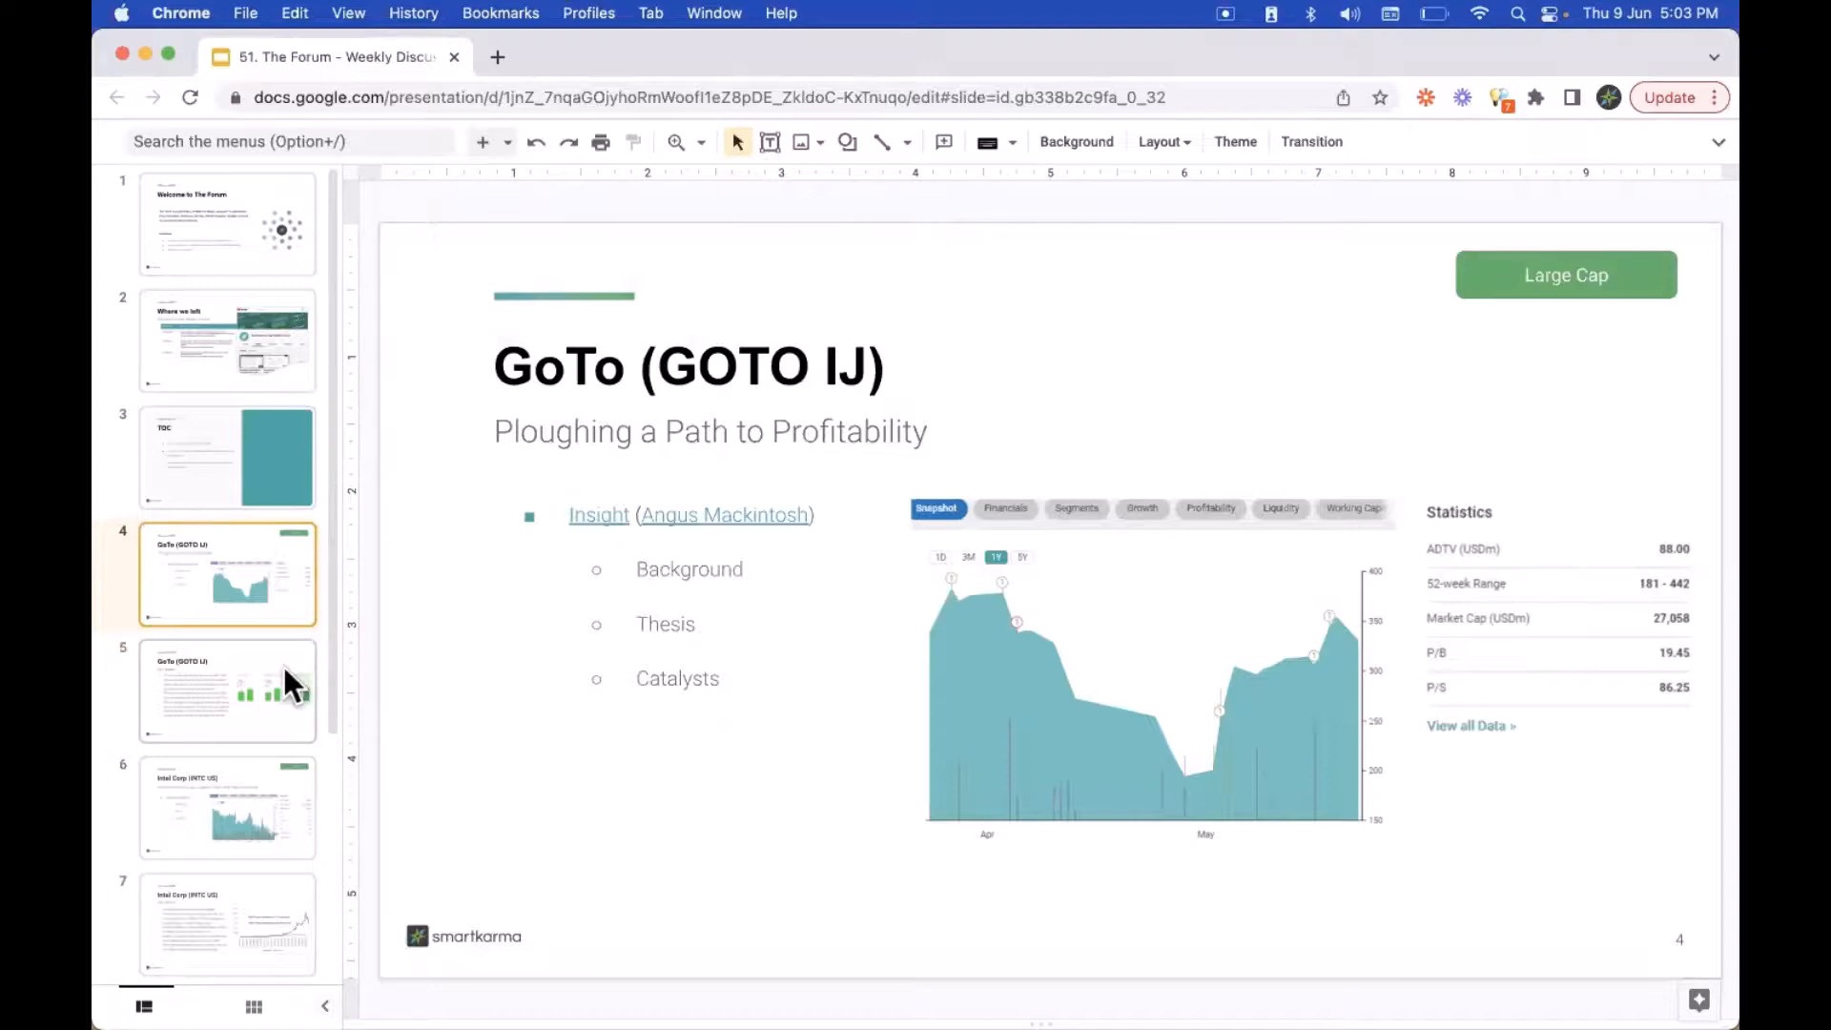
- Show slide 5, GoTo key points, then move to slide 6, Intel Corp (INTC US)
{"action": "left_click", "coordinate": [227, 692]}
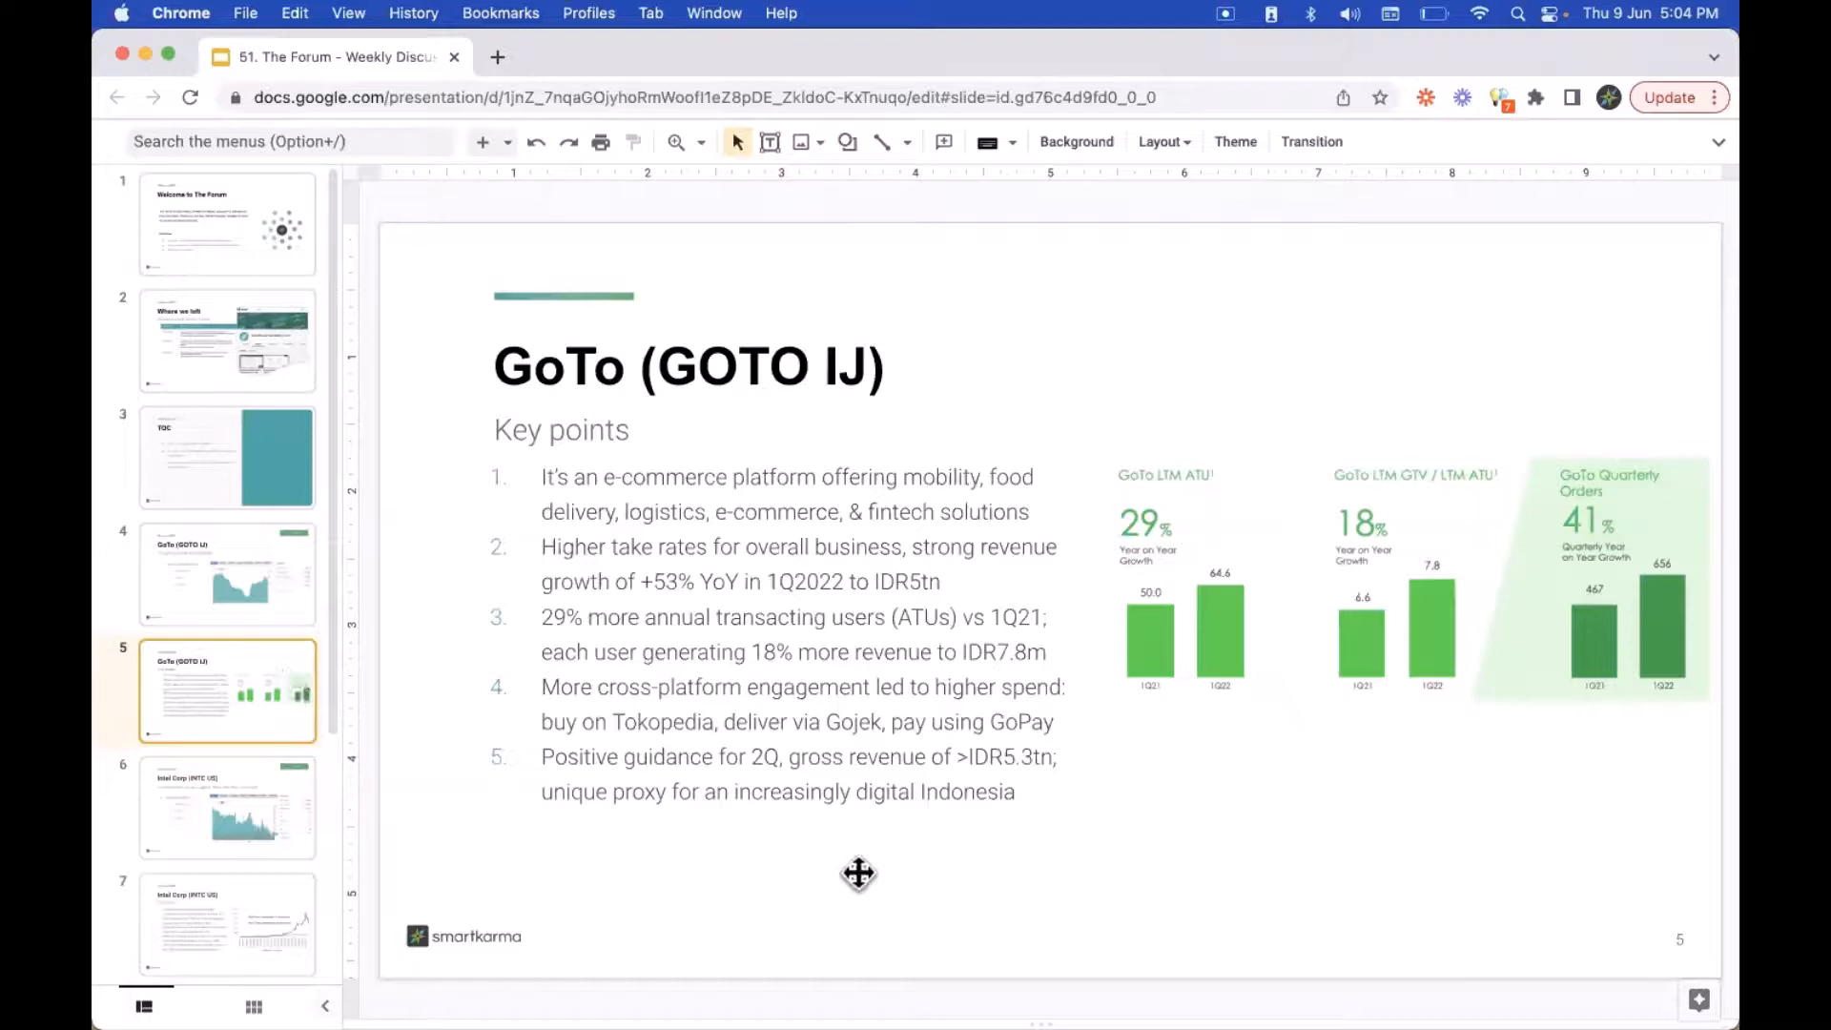
{"action": "mouse_move", "coordinate": [1109, 745]}
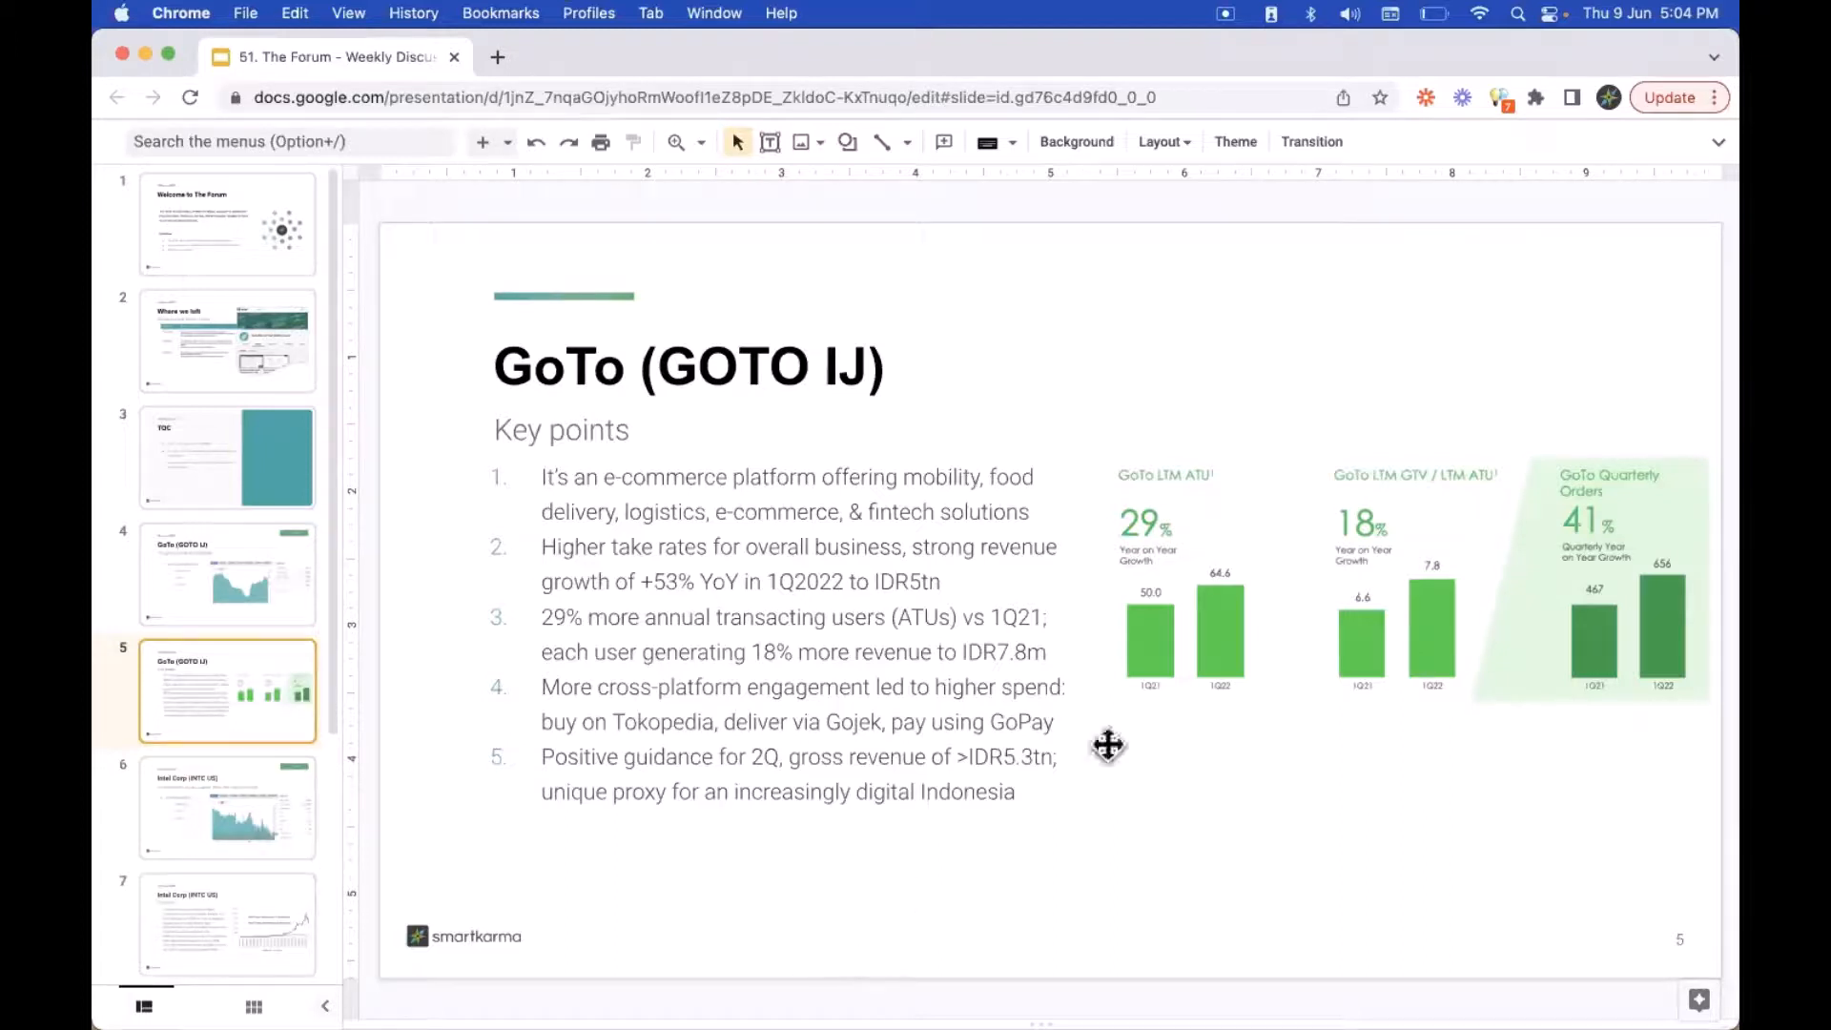
{"action": "mouse_move", "coordinate": [1124, 760]}
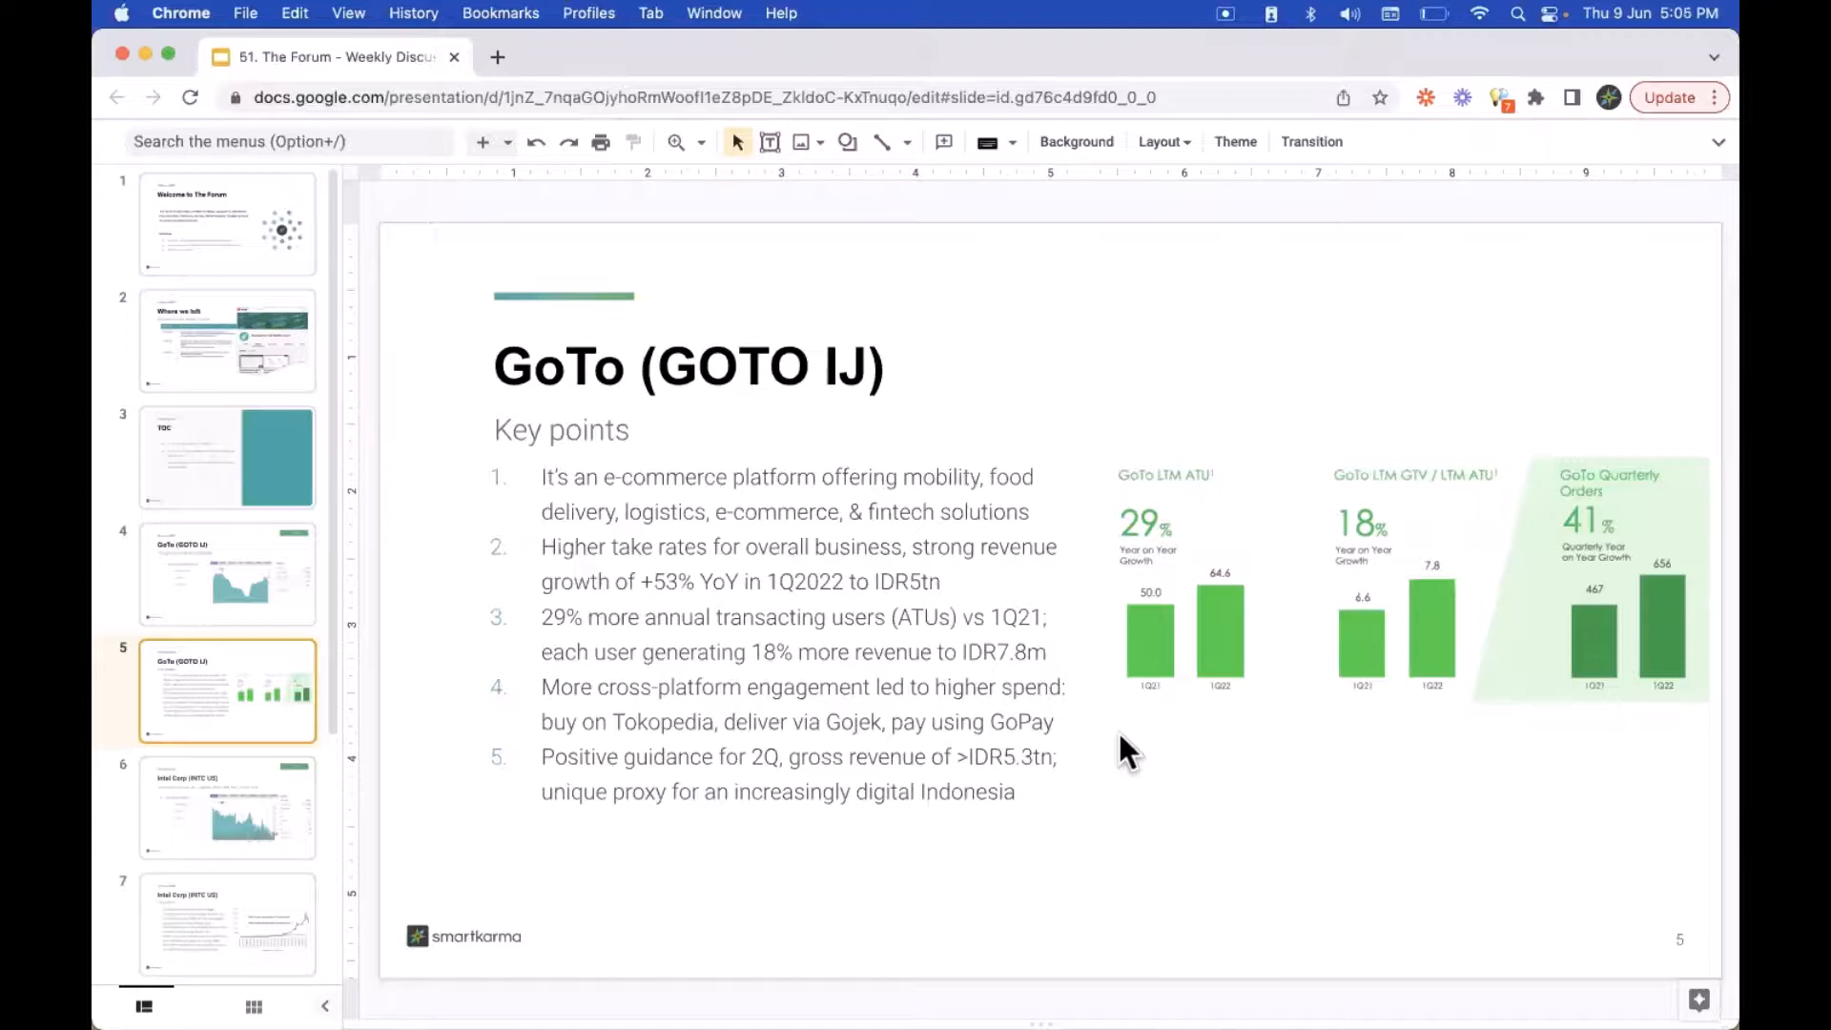
{"action": "mouse_move", "coordinate": [197, 790]}
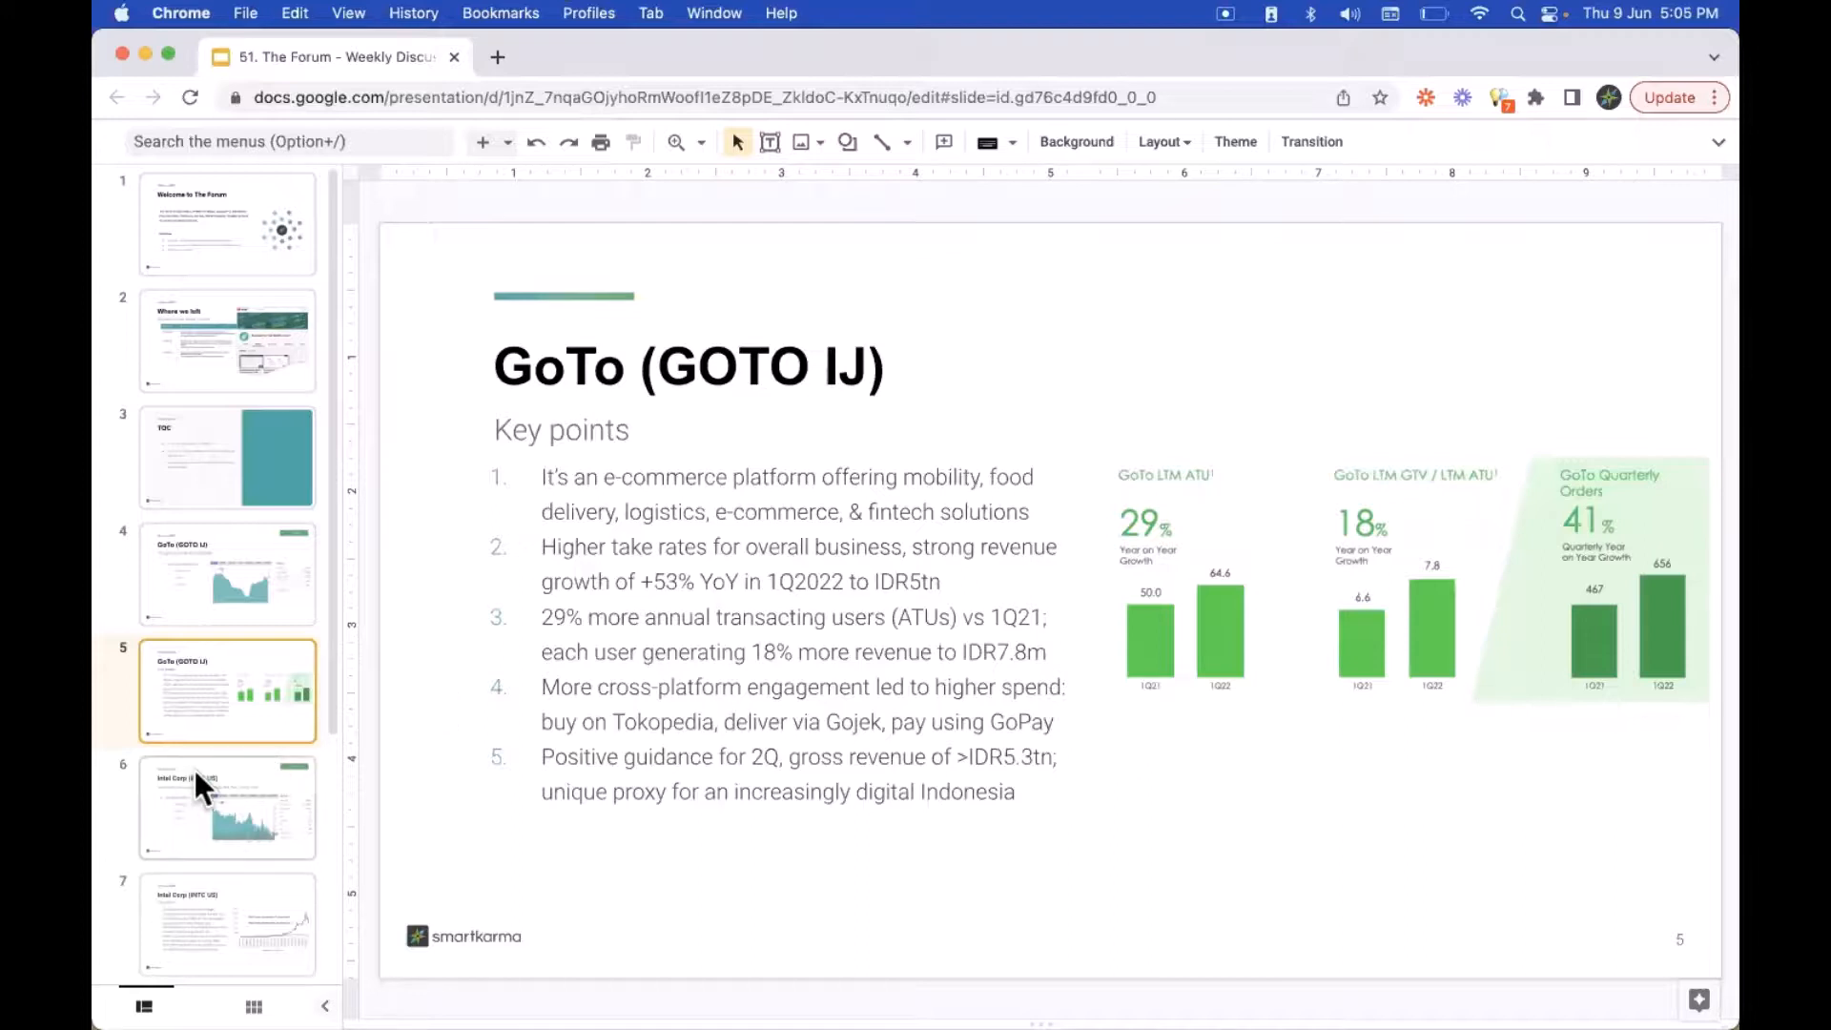
{"action": "left_click", "coordinate": [226, 807]}
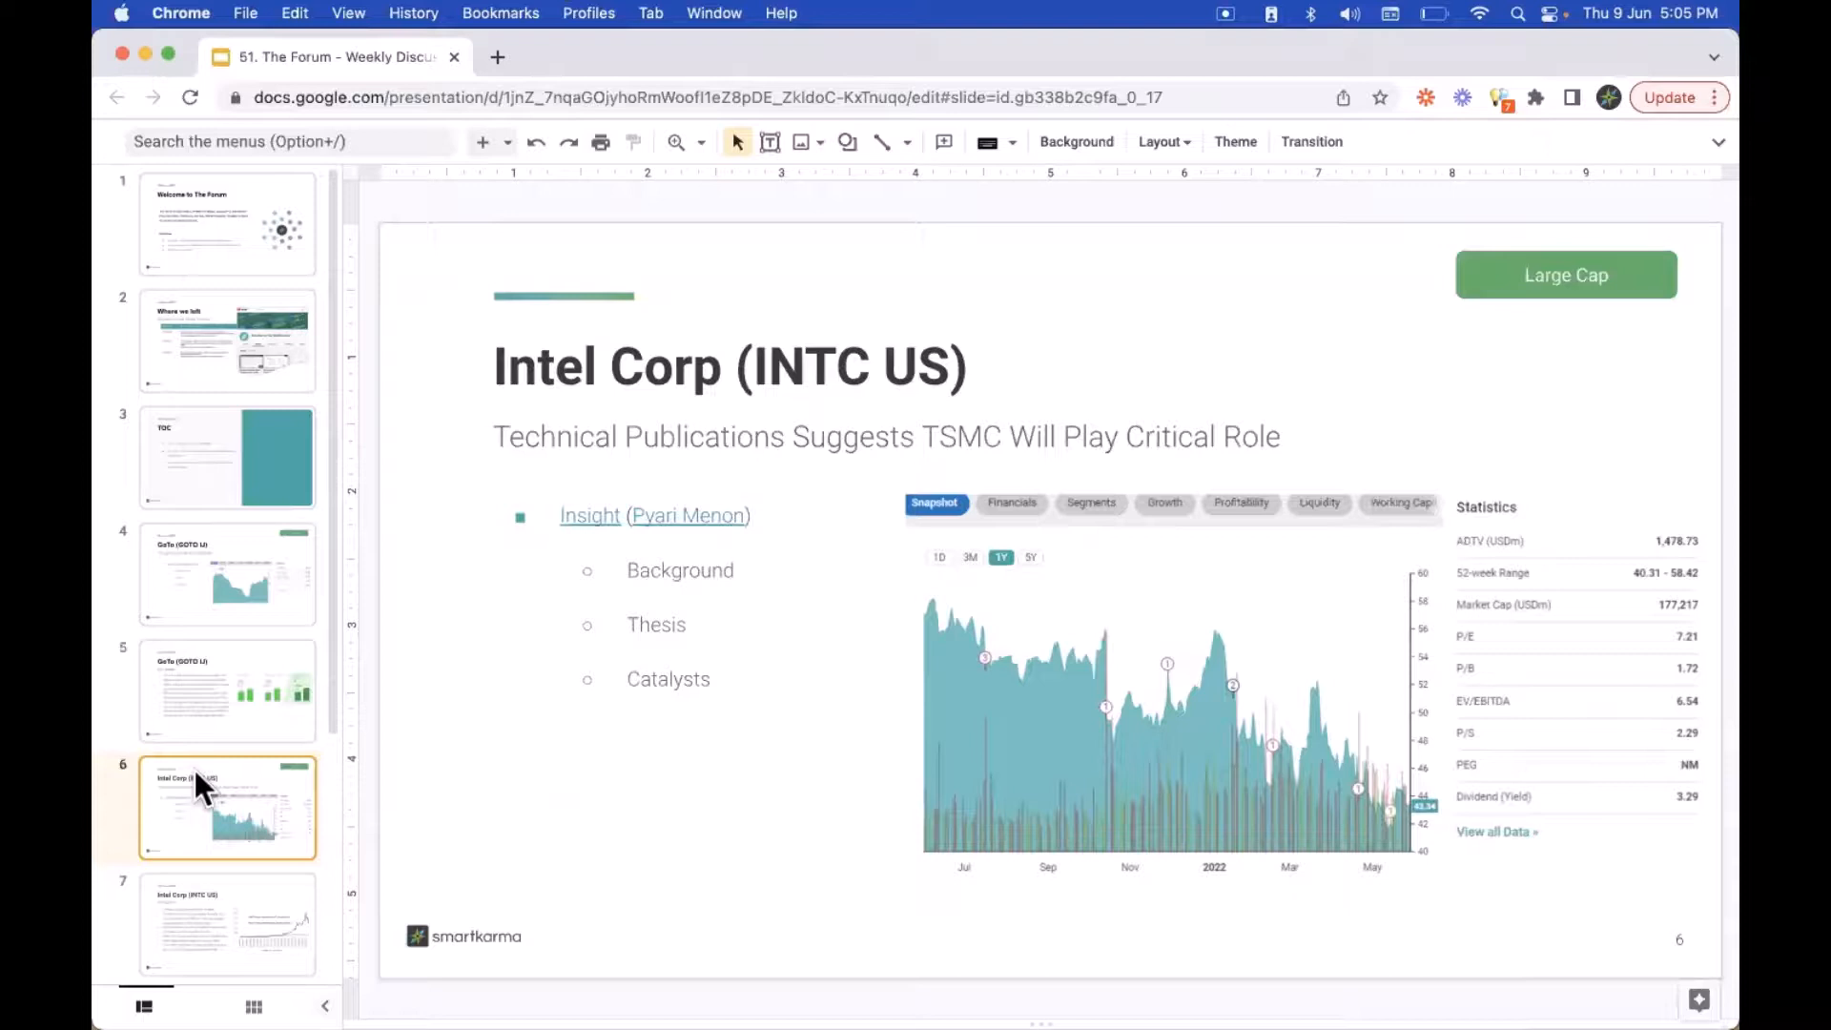
{"action": "mouse_move", "coordinate": [238, 969]}
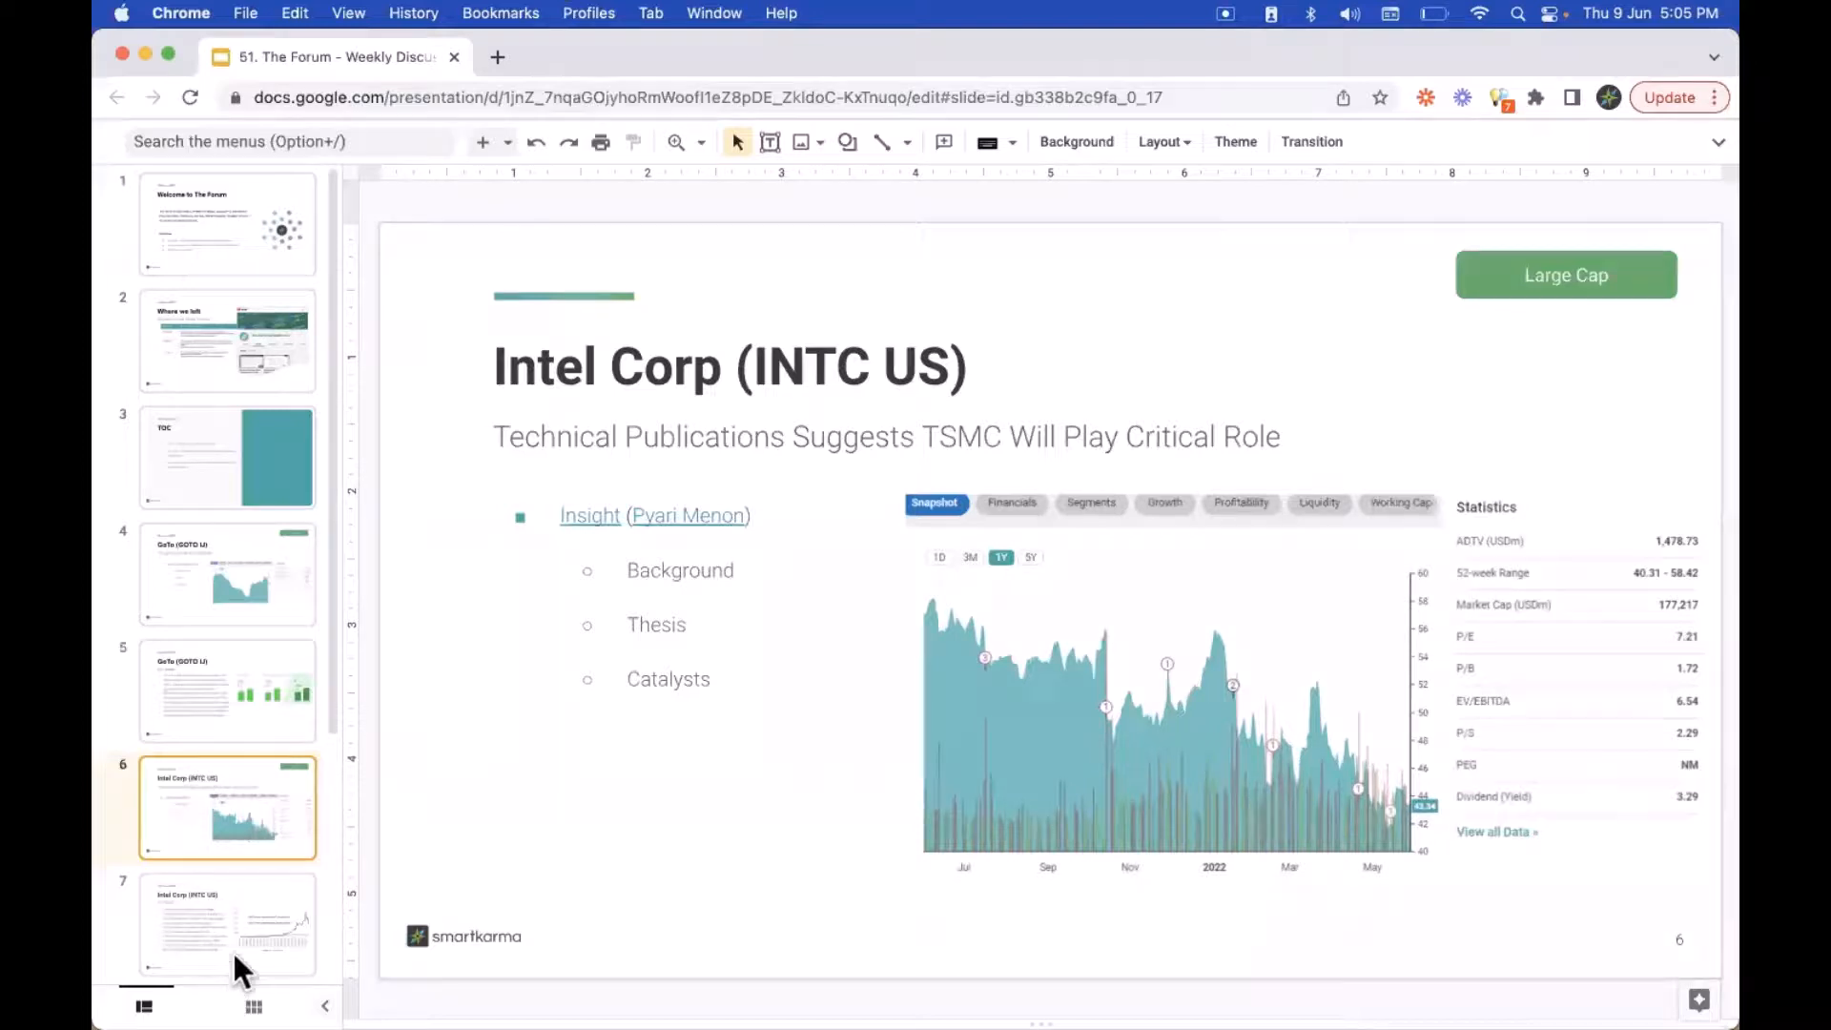
- Open slide 7, Intel Corp key points with the AMD versus Intel performance chart
{"action": "left_click", "coordinate": [229, 922]}
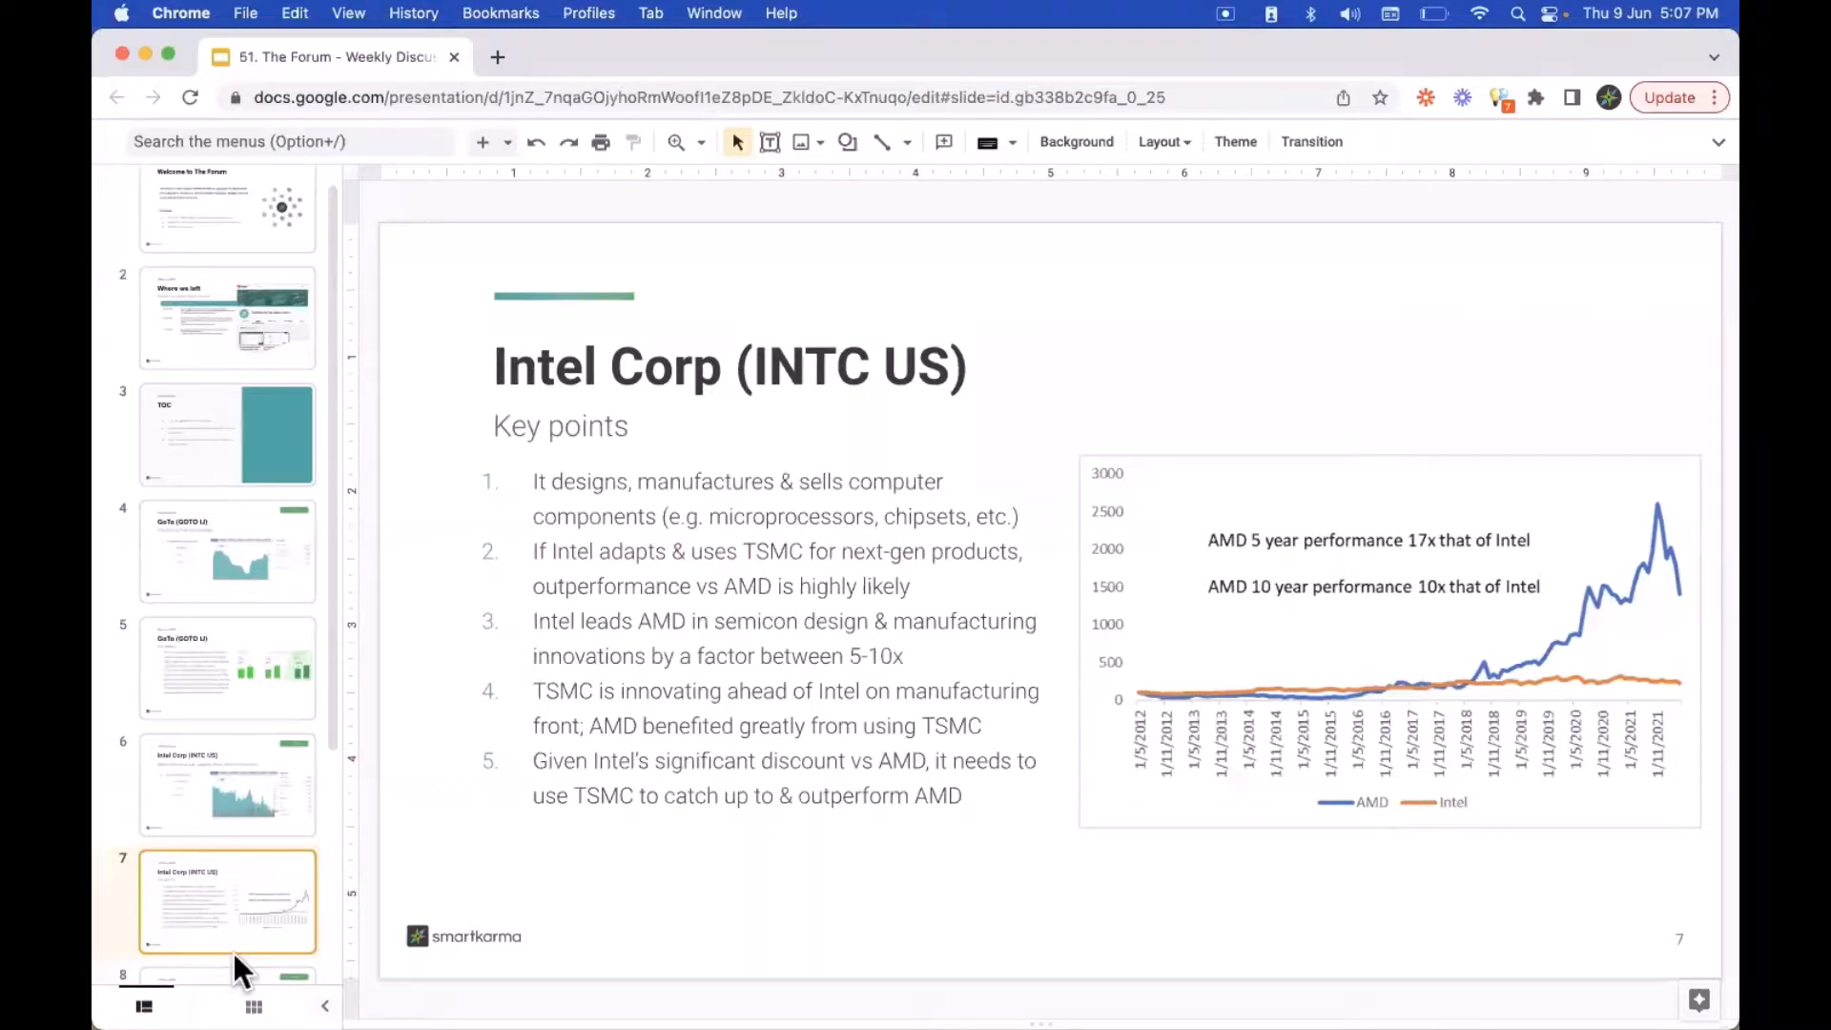
- Scroll the filmstrip down to reach slide 8, Asia Casino Sector's Thailand card slide
{"action": "scroll", "scroll_direction": "down", "scroll_amount": 3}
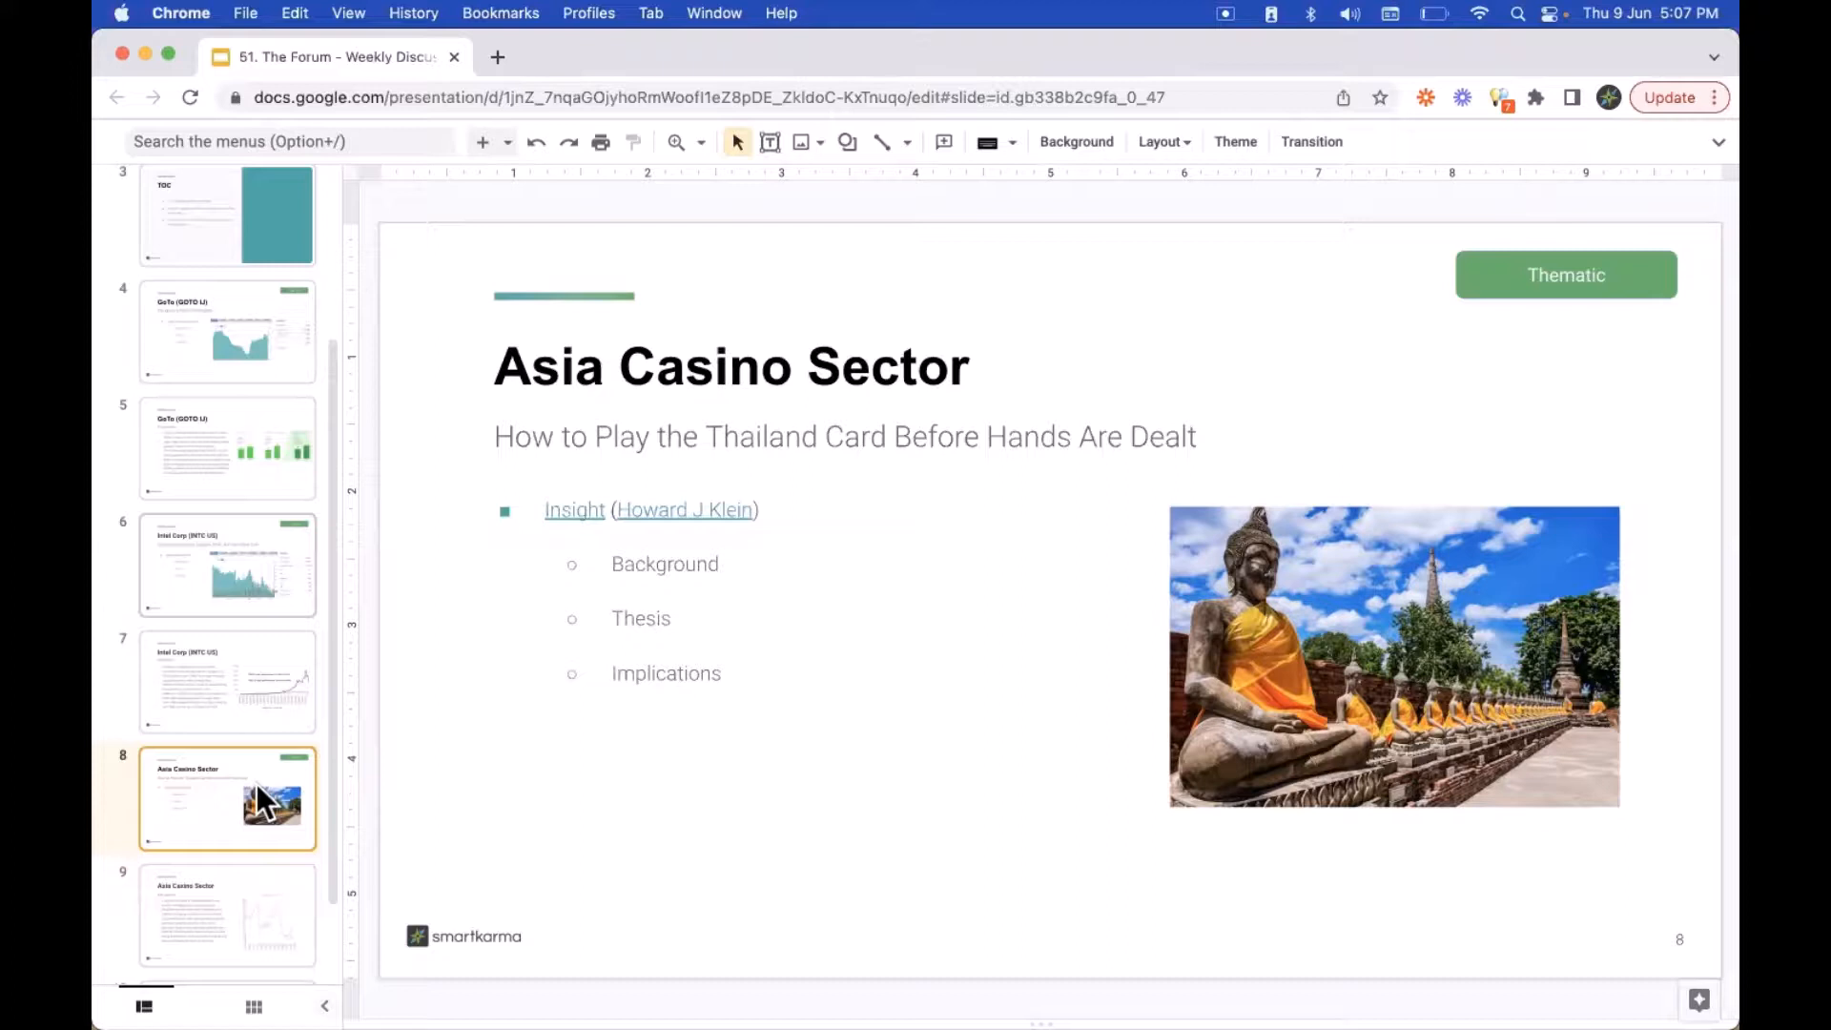
- Open slide 9, Asia Casino Sector key points with the Las Vegas Sands chart
{"action": "left_click", "coordinate": [267, 915]}
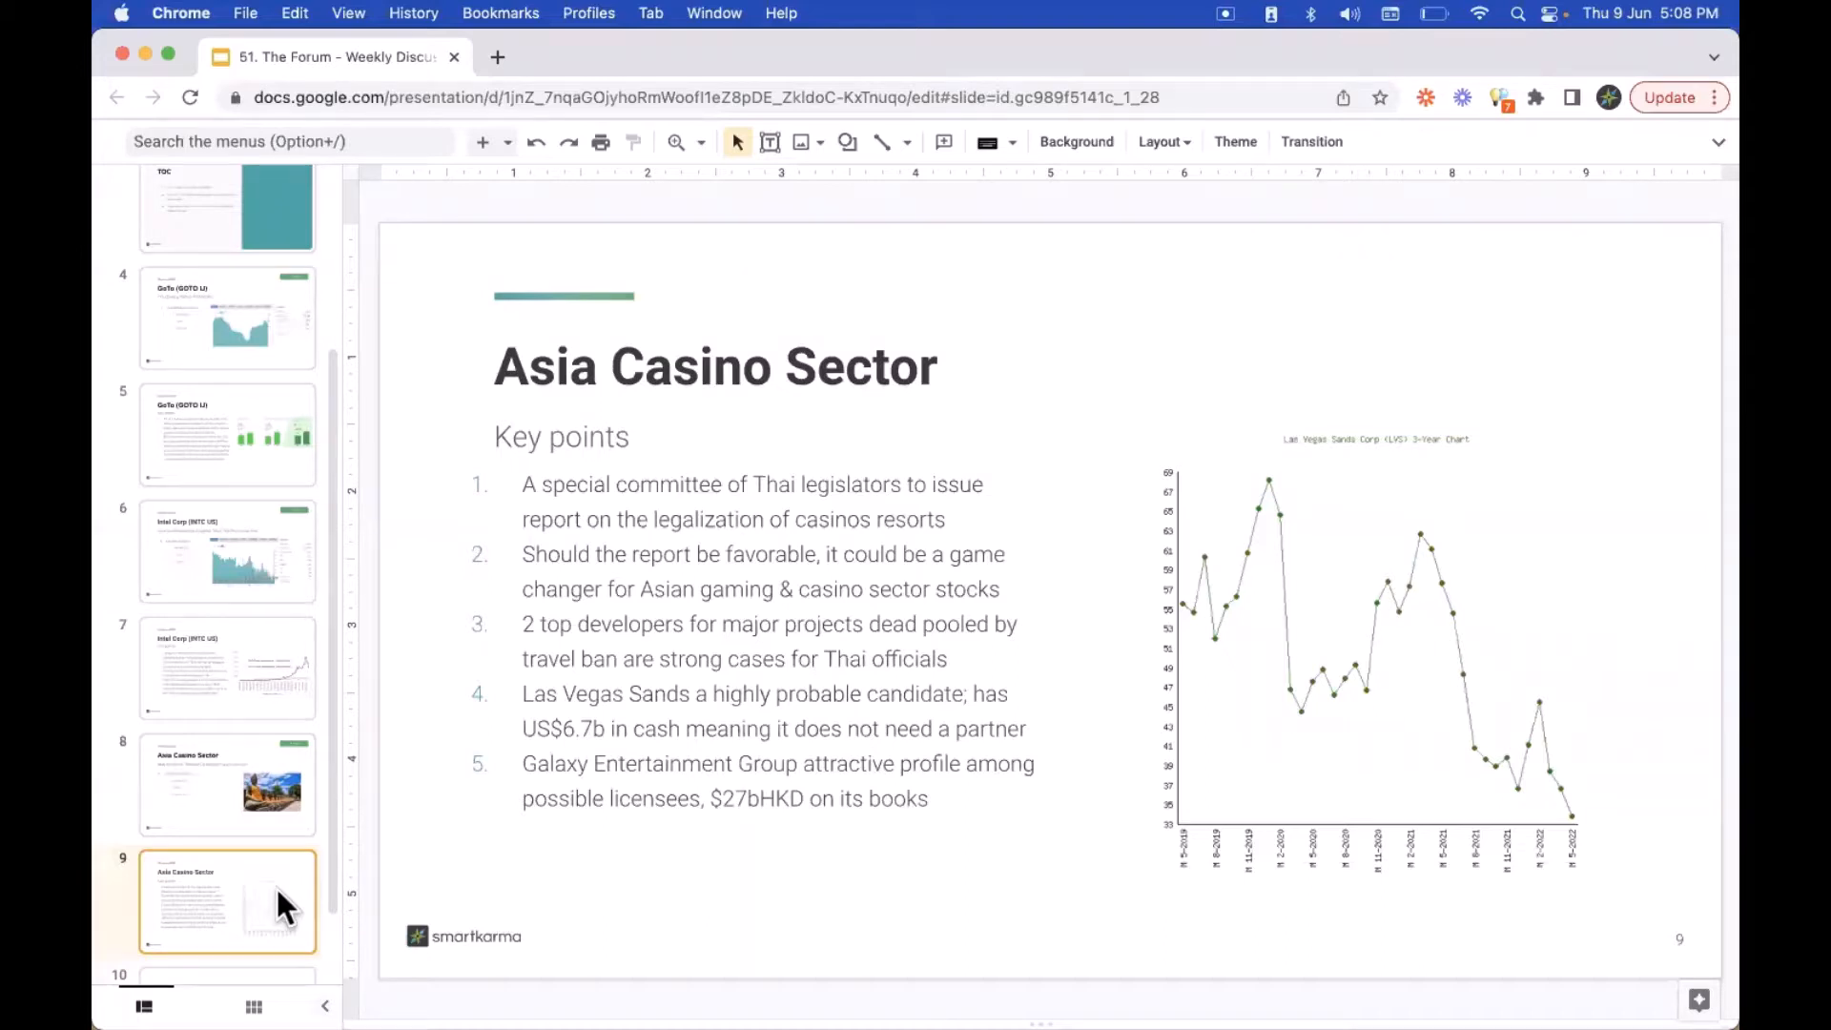
{"action": "mouse_move", "coordinate": [262, 774]}
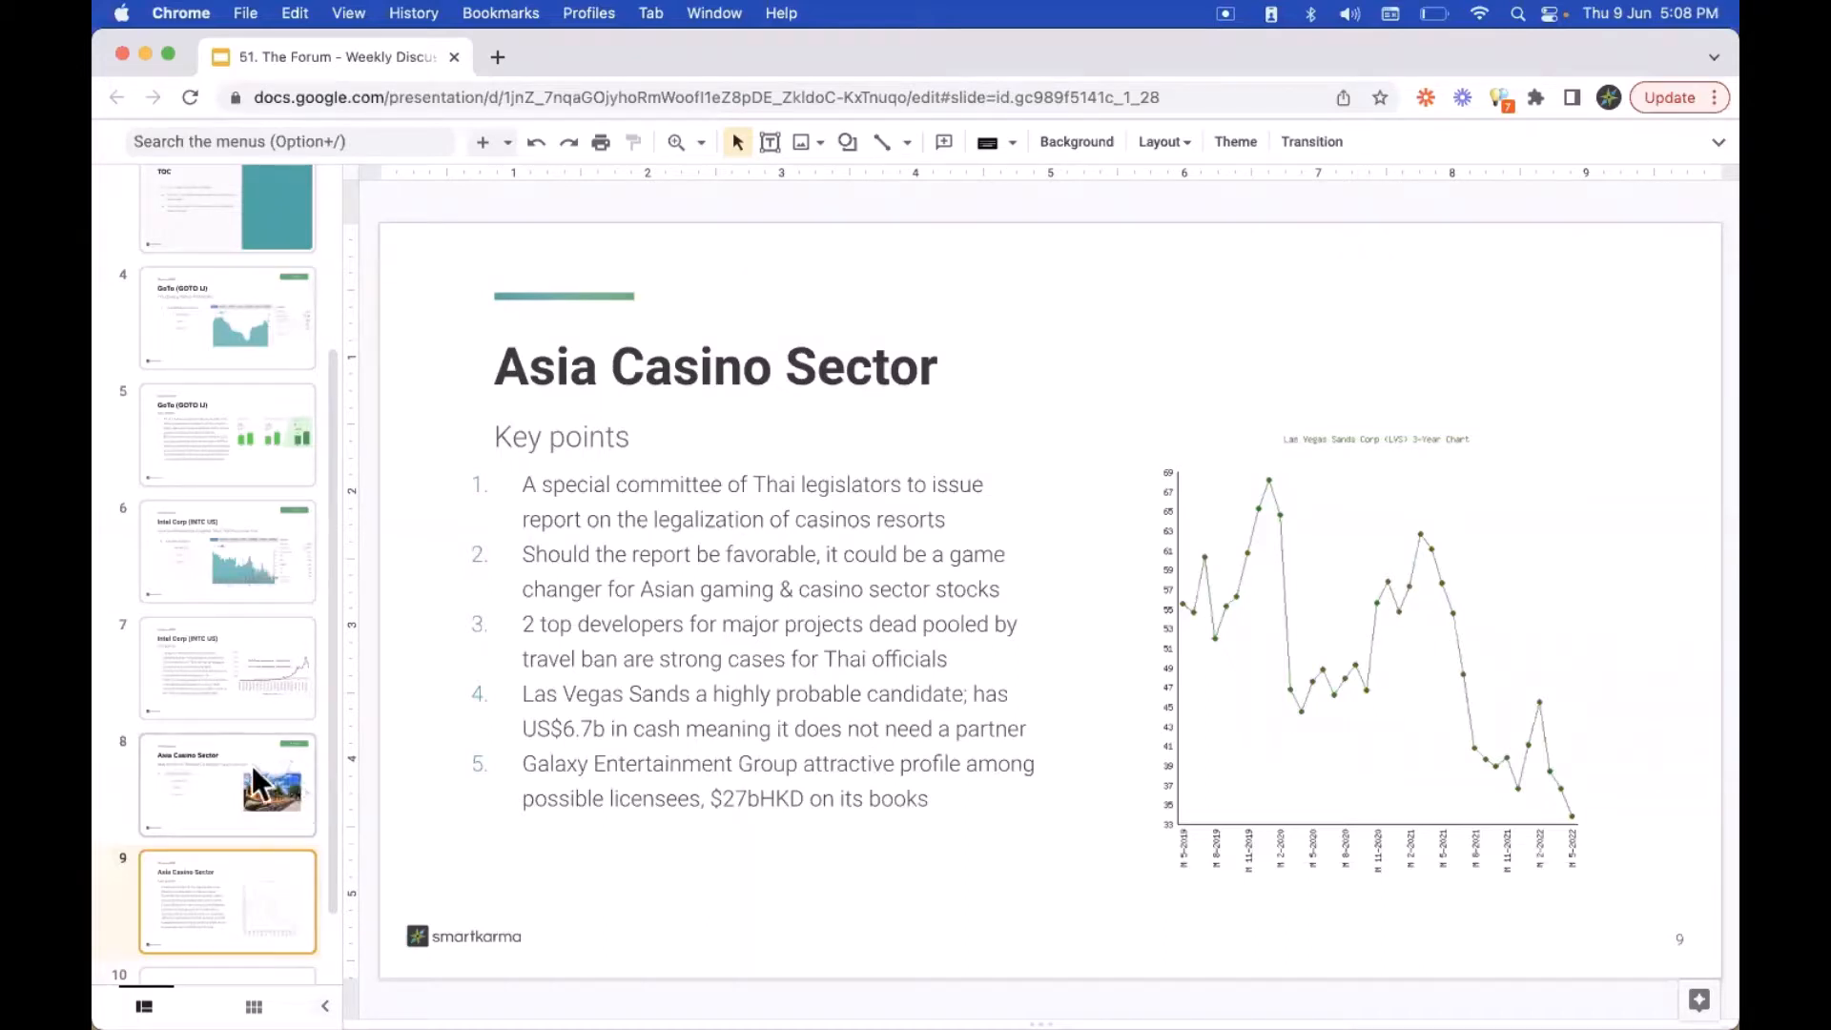
{"action": "scroll", "scroll_direction": "down", "scroll_amount": 3}
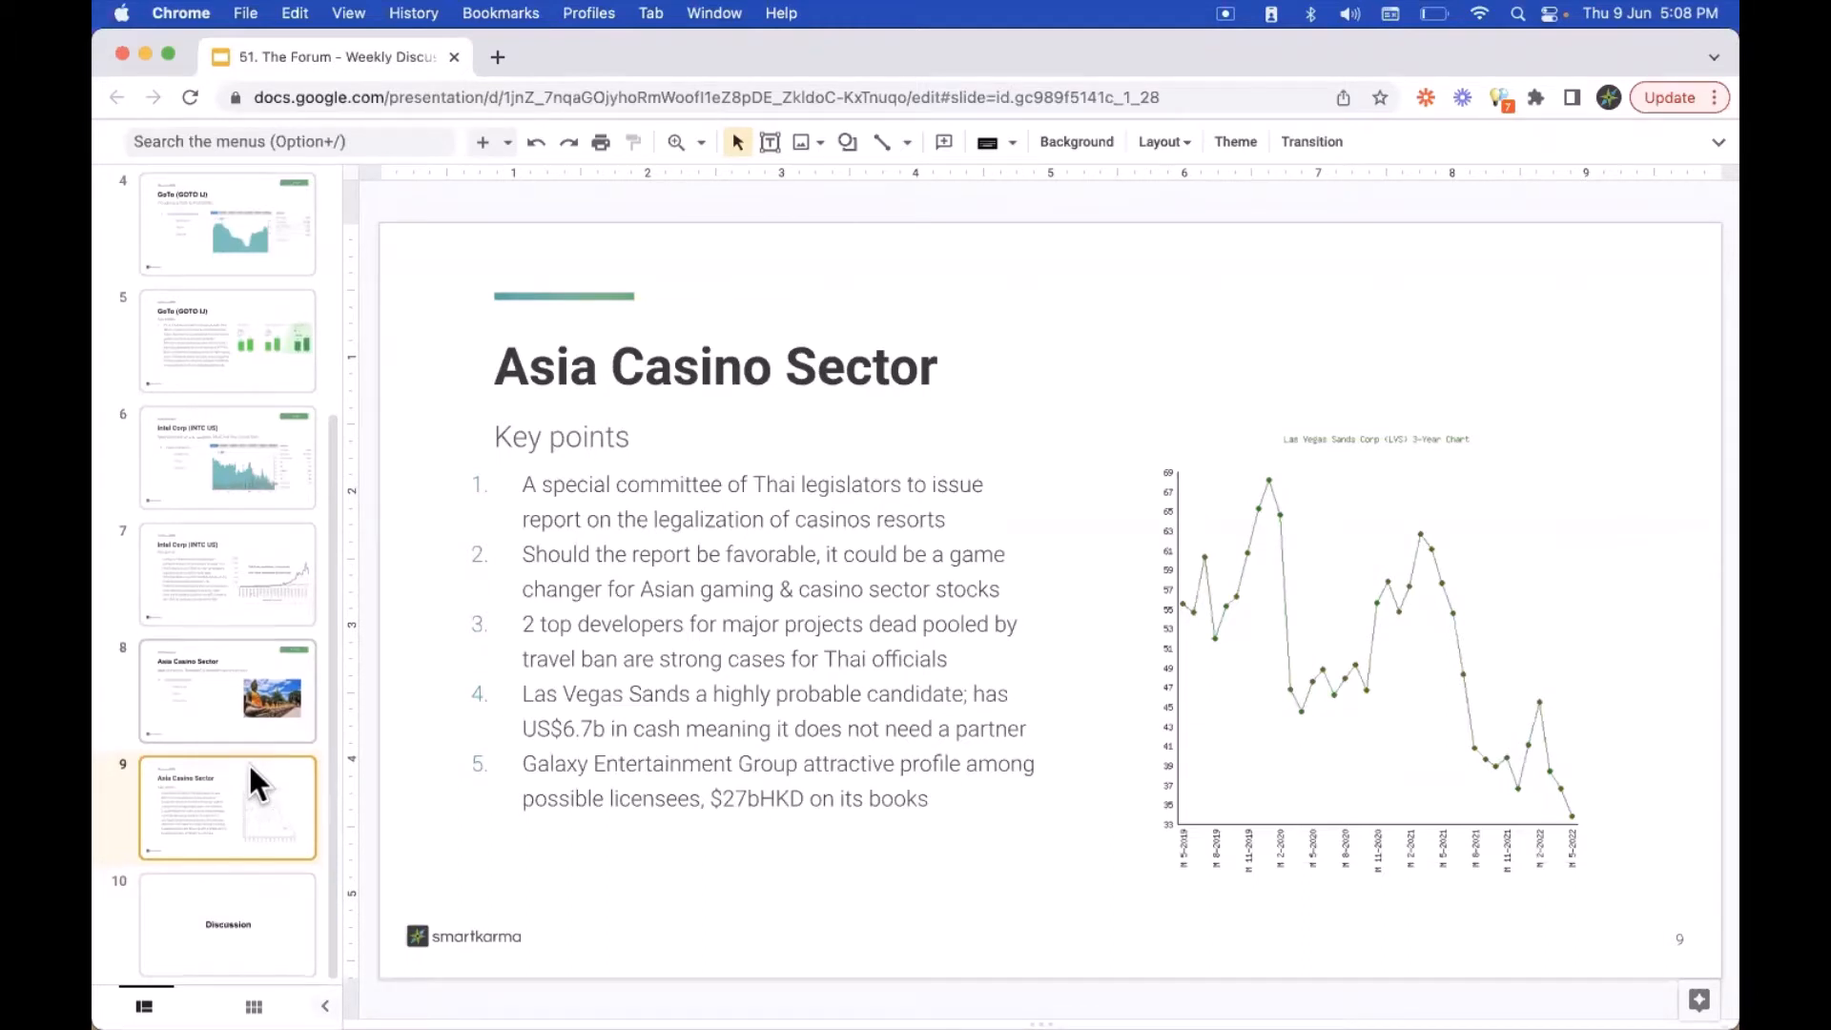
{"action": "mouse_move", "coordinate": [832, 965]}
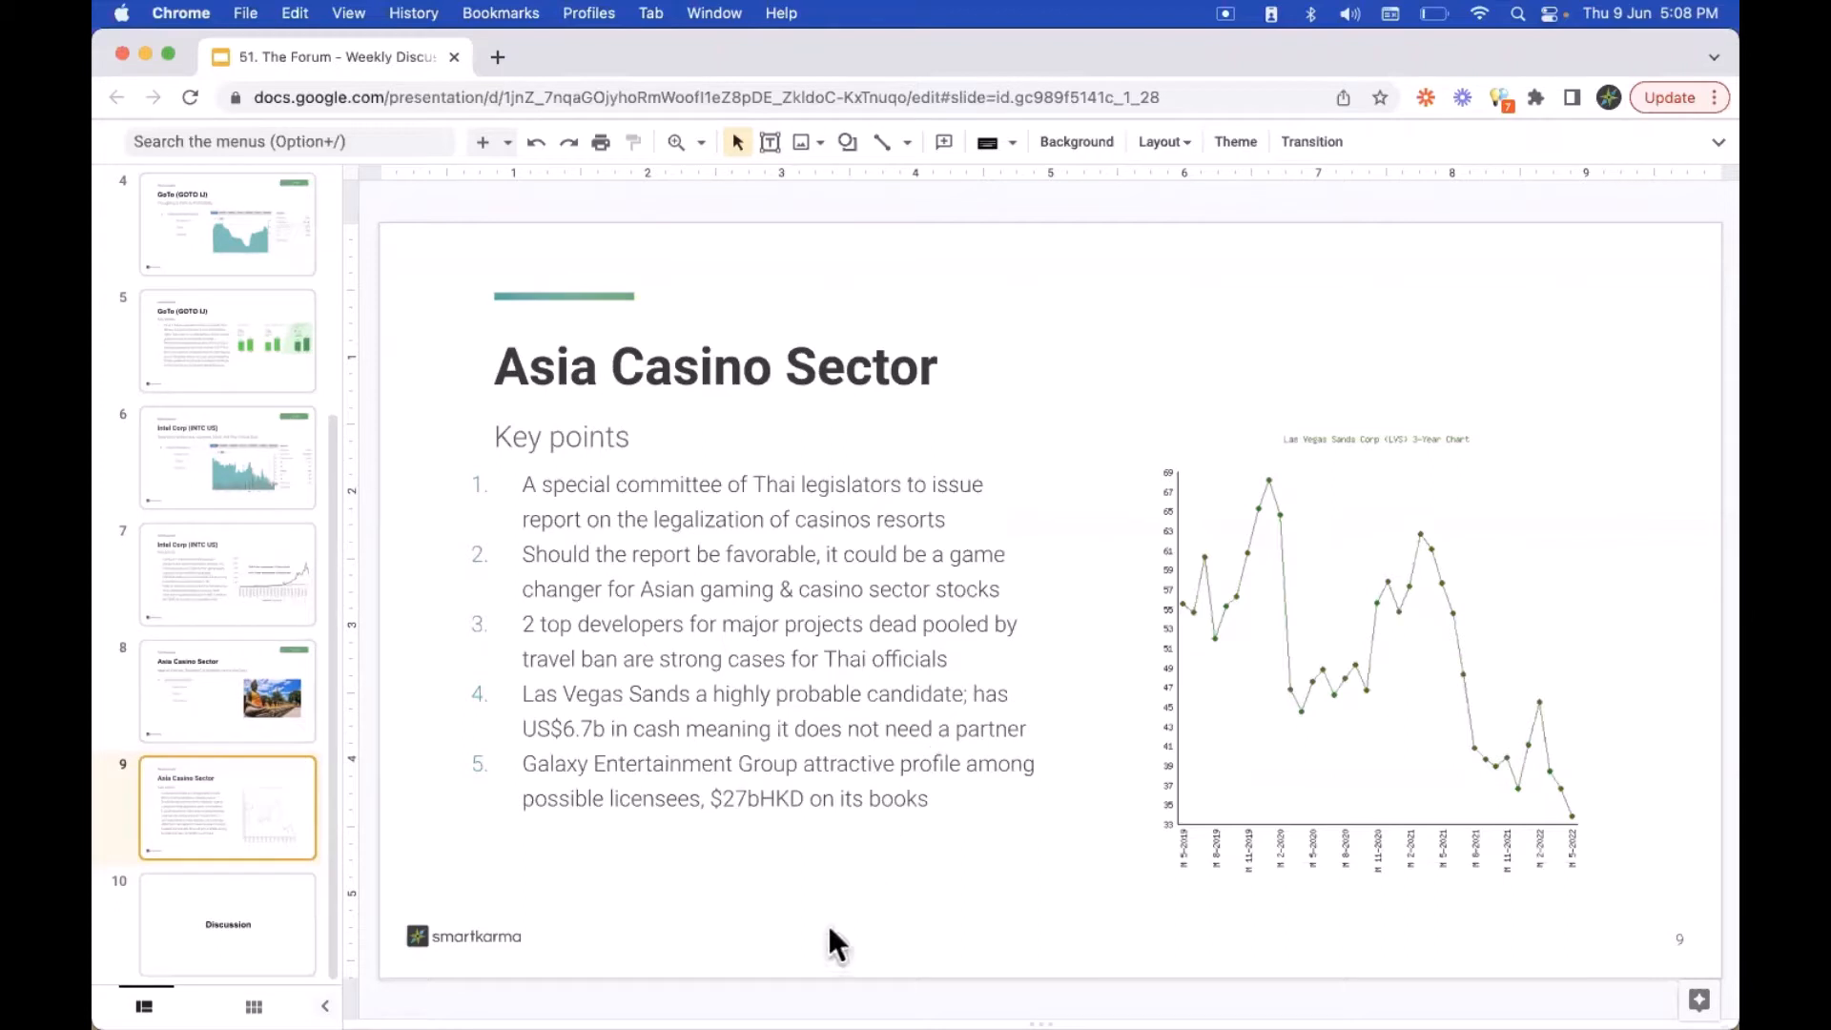
{"action": "mouse_move", "coordinate": [592, 904]}
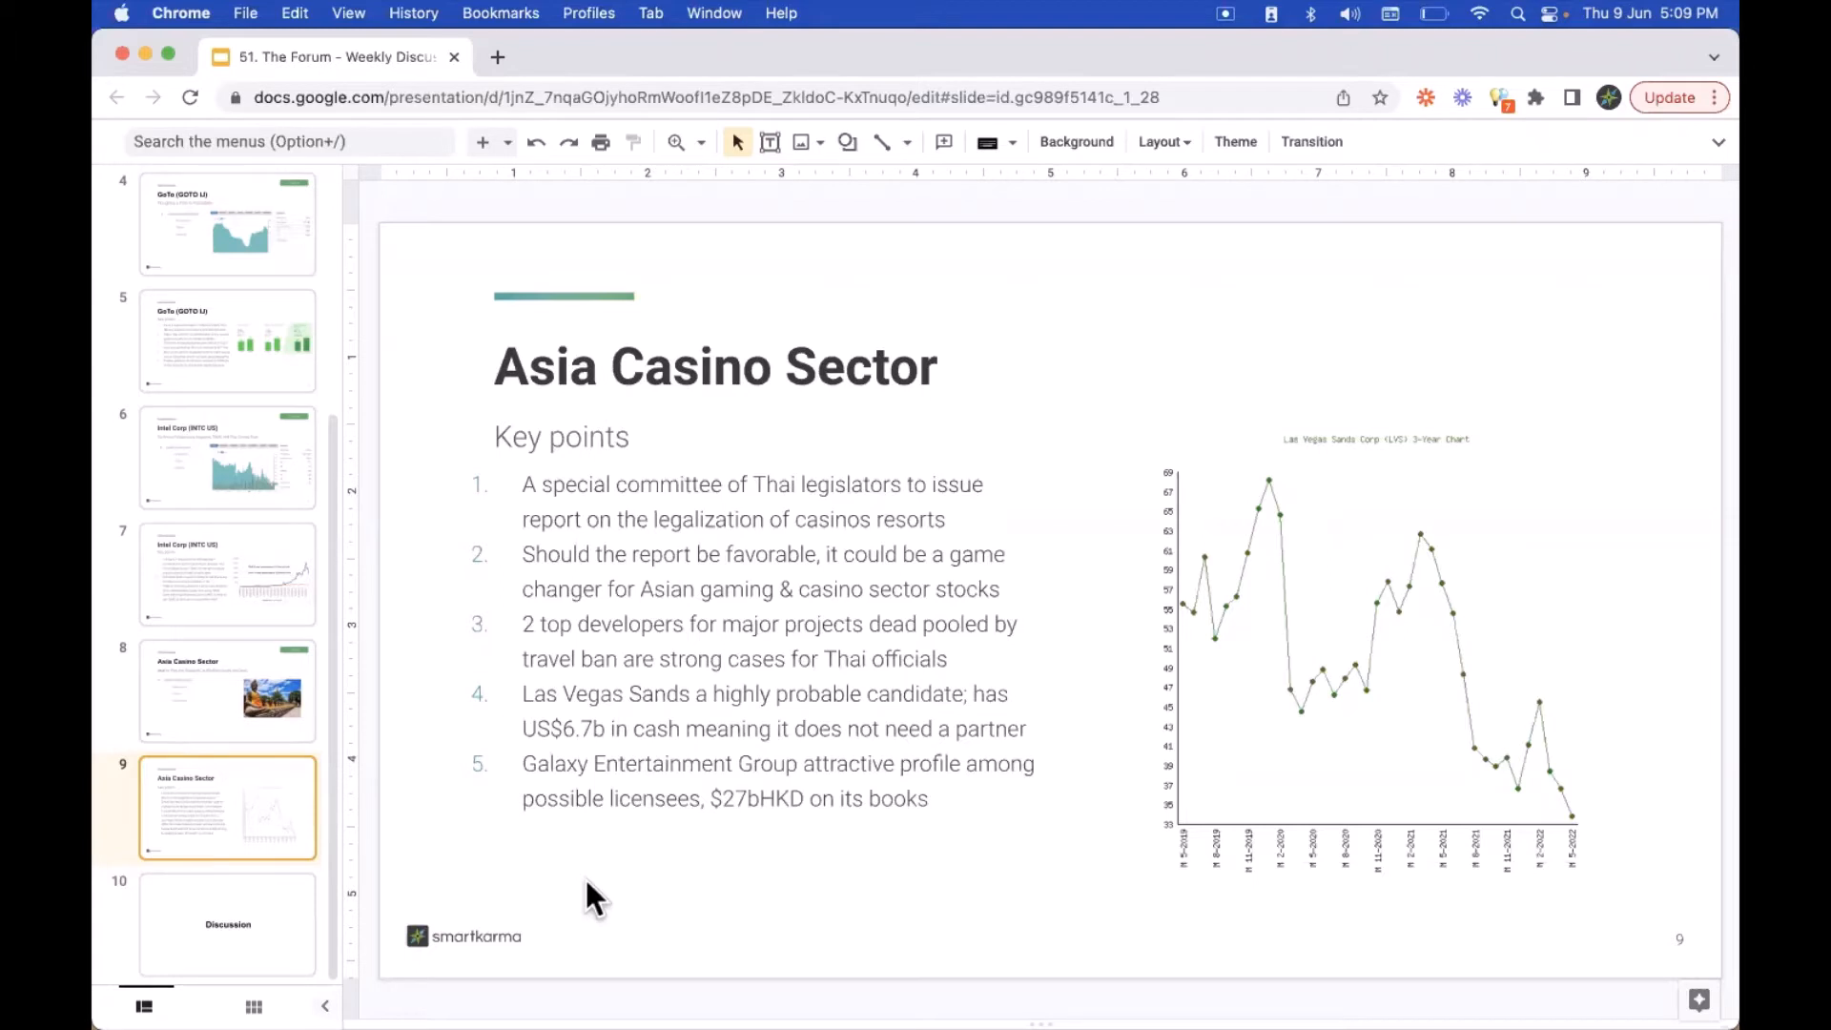
{"action": "mouse_move", "coordinate": [700, 916]}
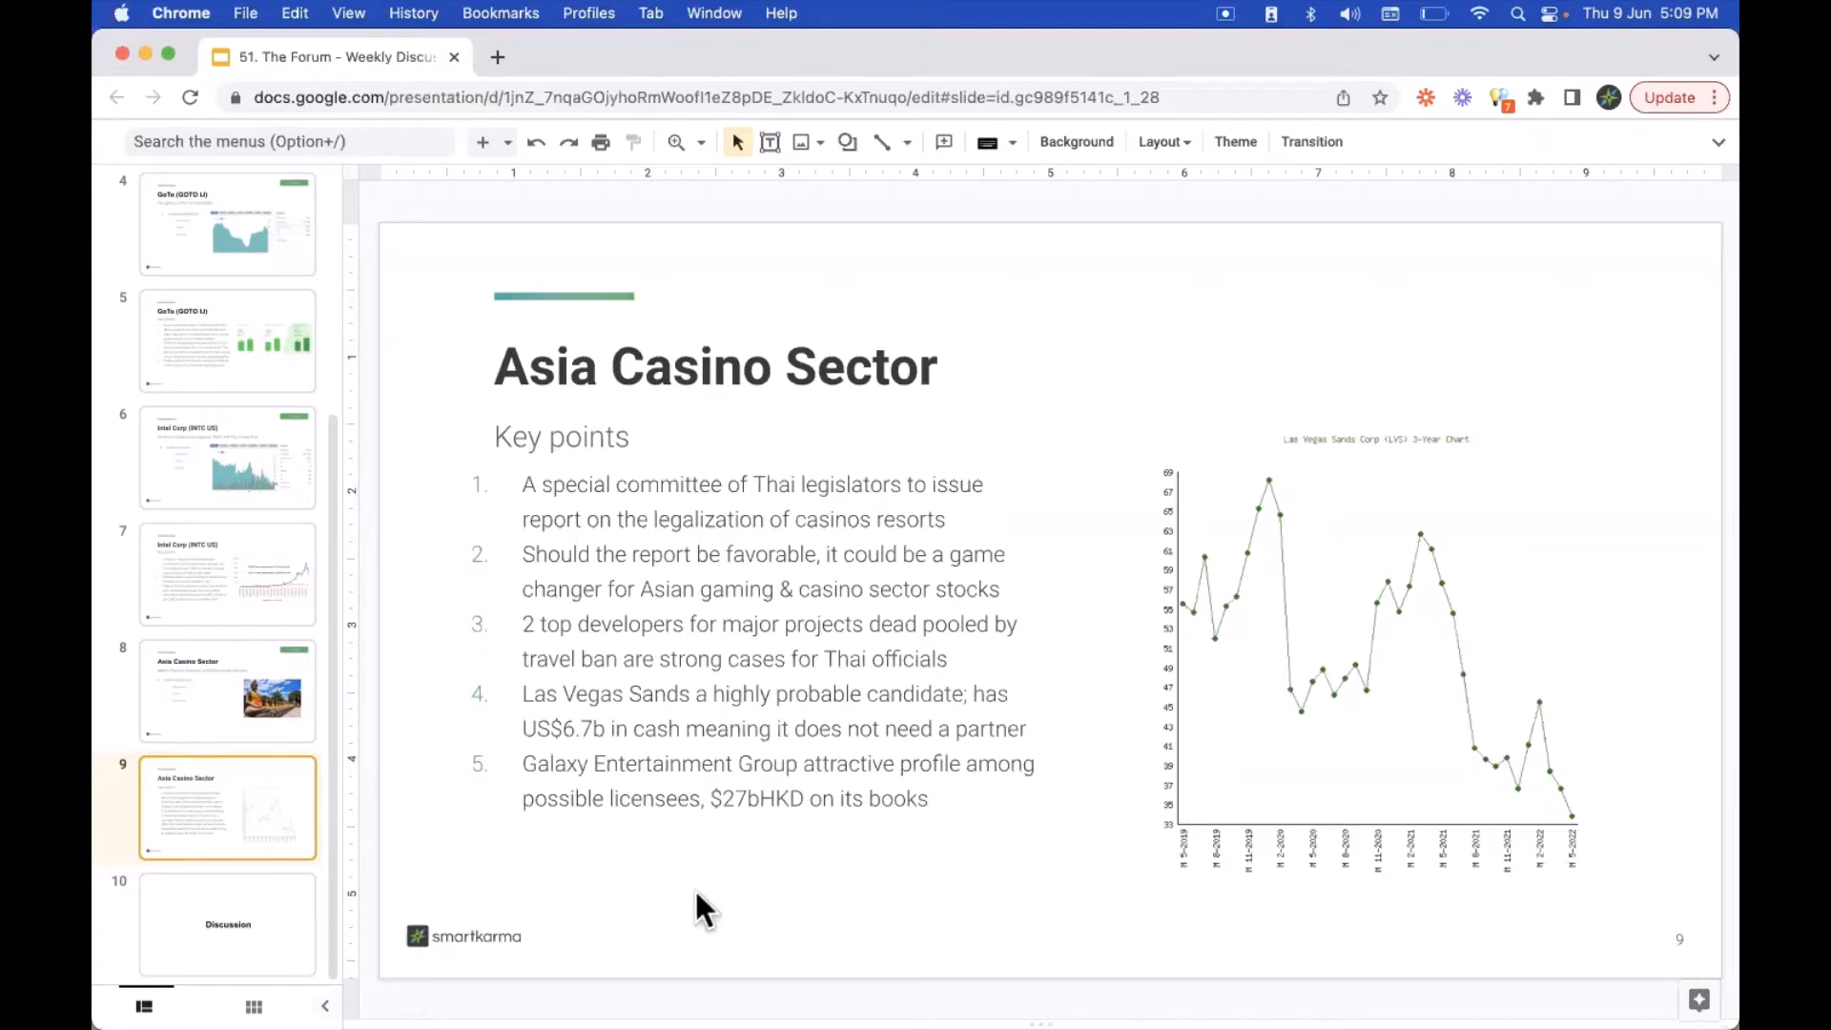
{"action": "mouse_move", "coordinate": [729, 907]}
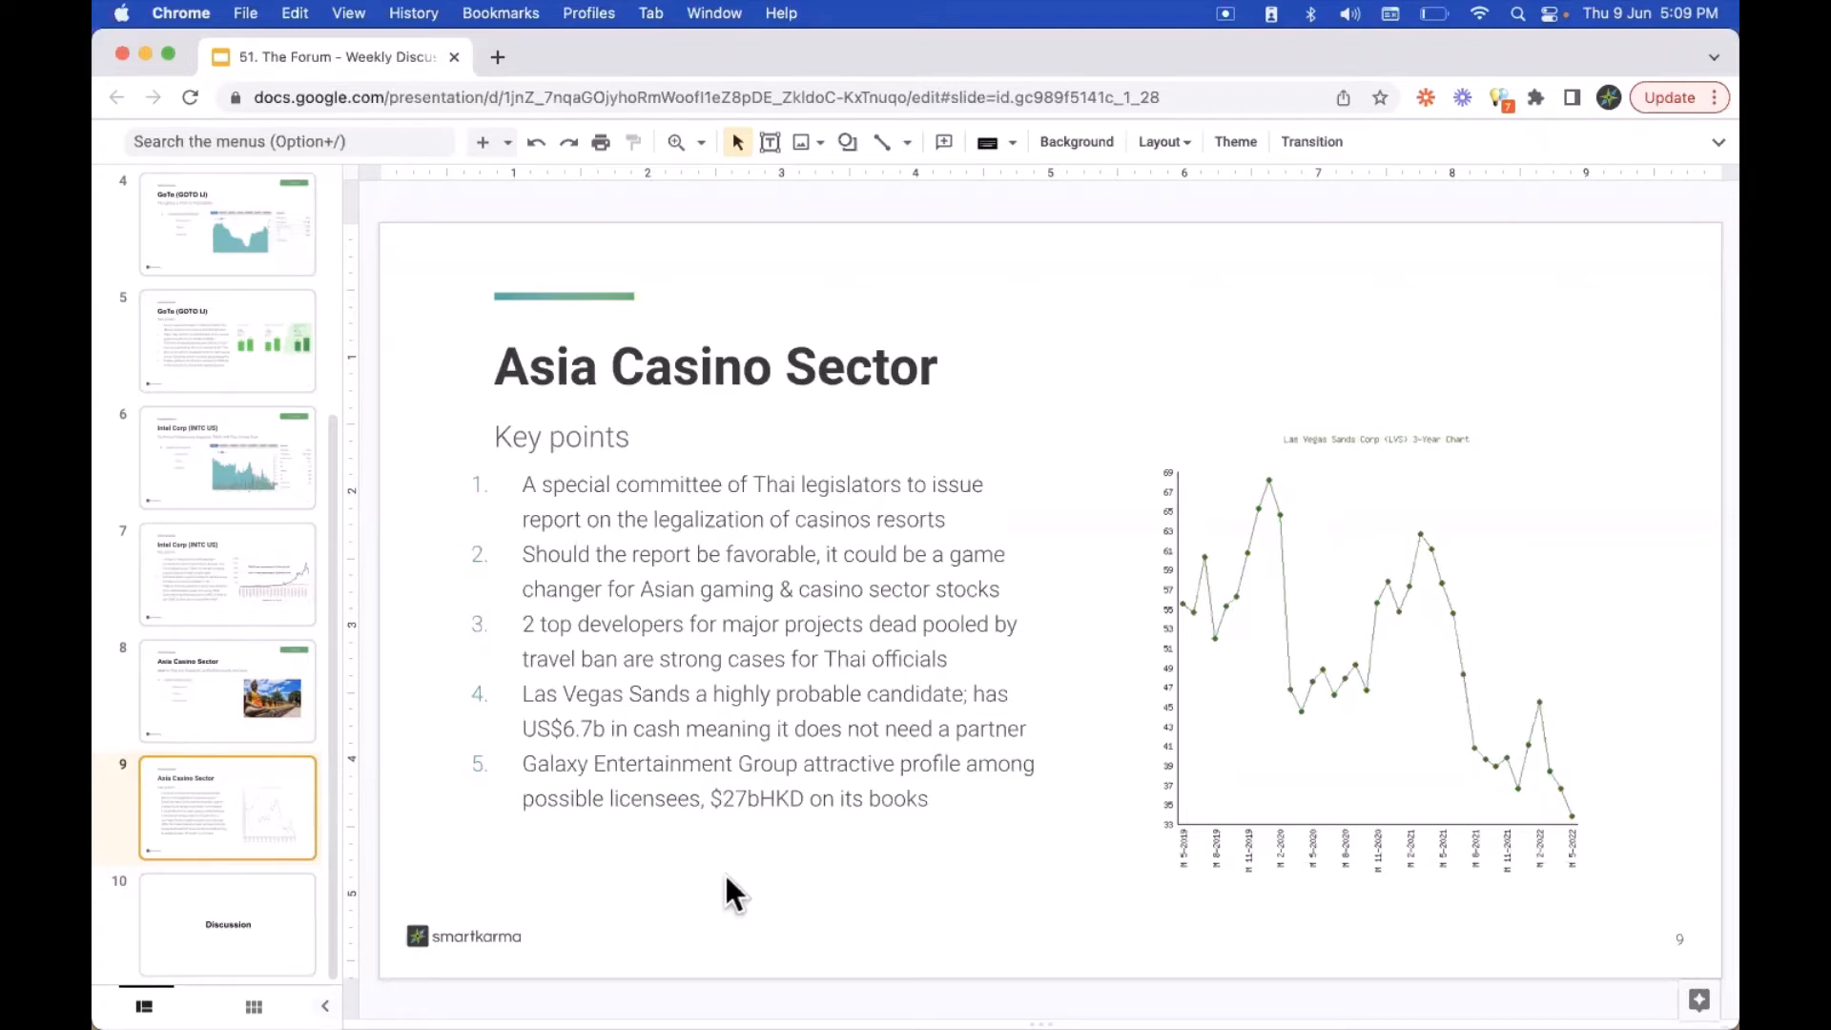